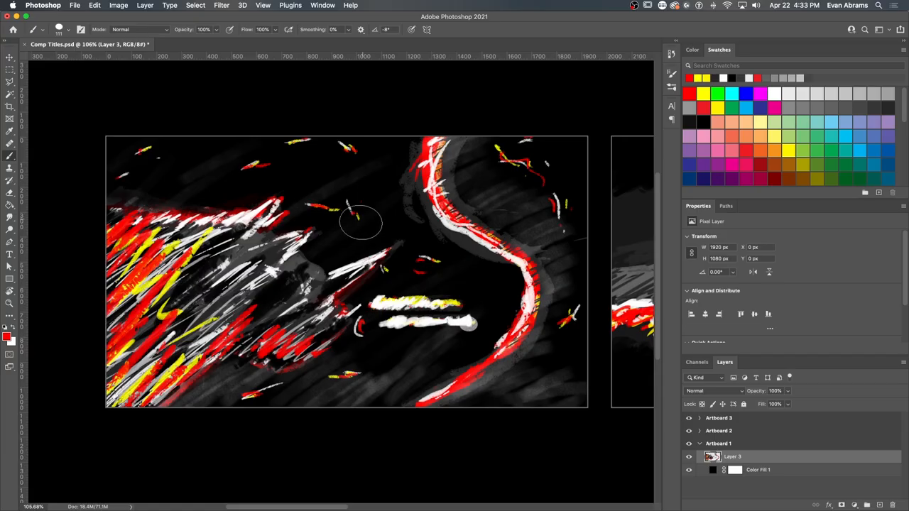
mouse_move(368, 224)
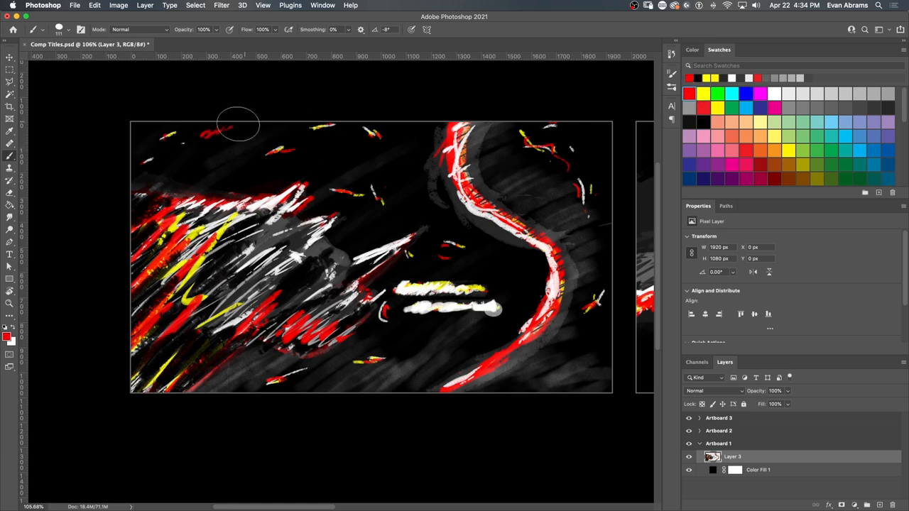
Paint red sweeping strokes and a white bar over the title lines on Layer 3.
drag(239, 125, 298, 366)
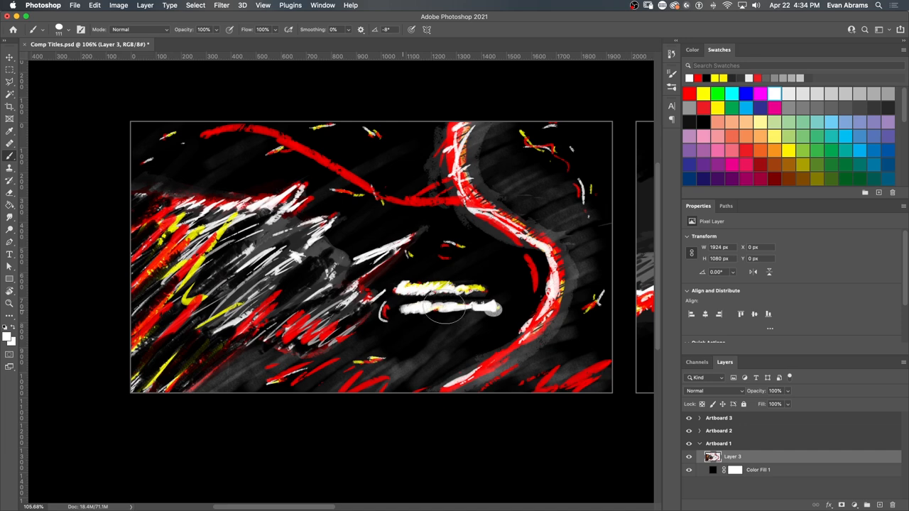
drag(443, 310, 480, 291)
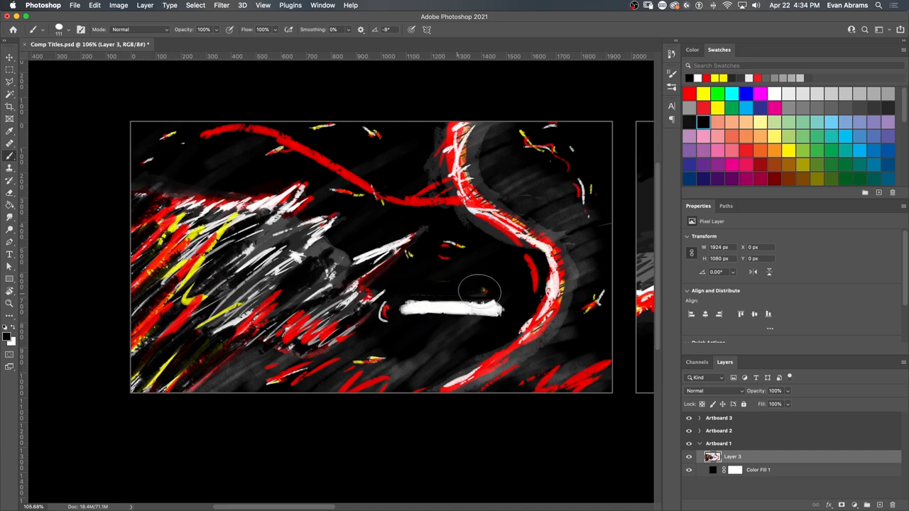
click(759, 468)
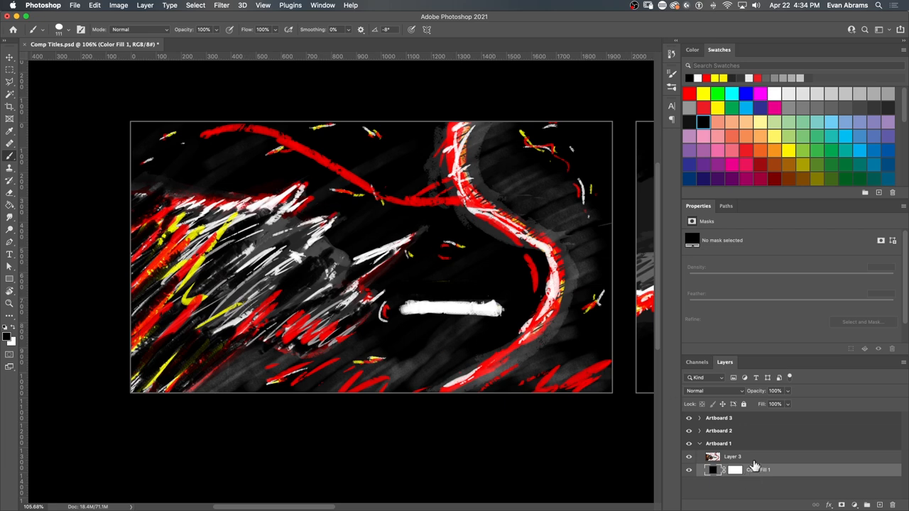
click(731, 457)
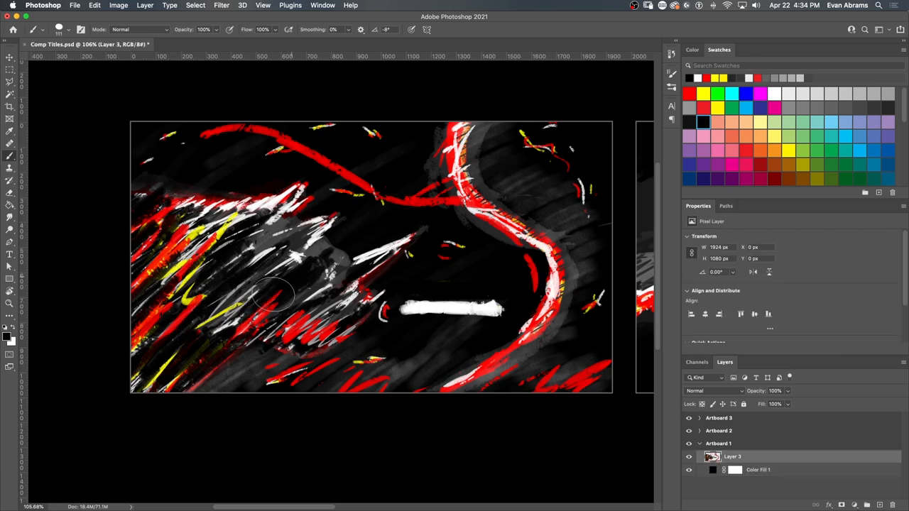
drag(272, 293, 394, 324)
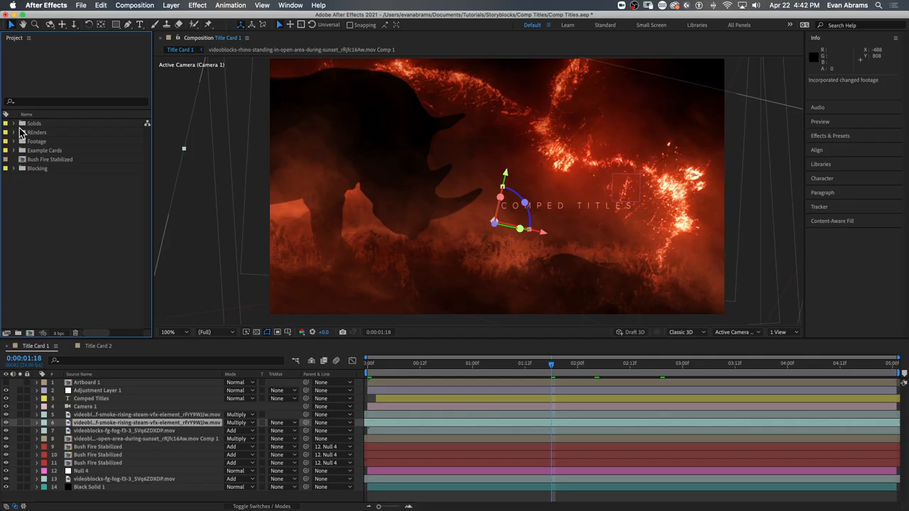
Expand the Footage and Subjects folders and scrub through the rhino clip.
click(17, 142)
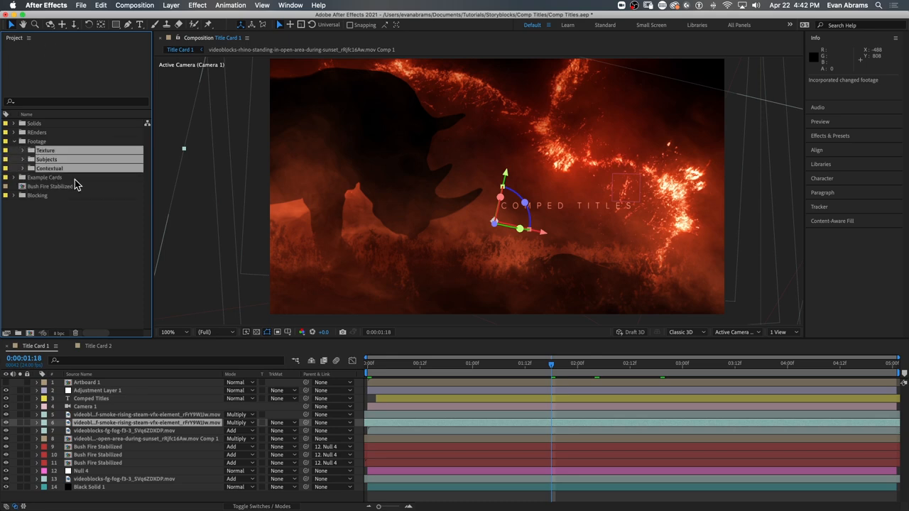
click(17, 151)
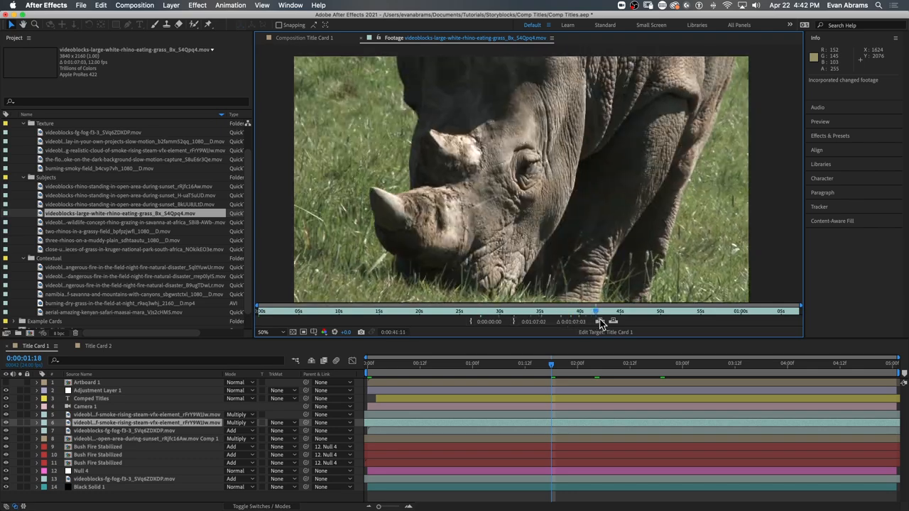
click(134, 221)
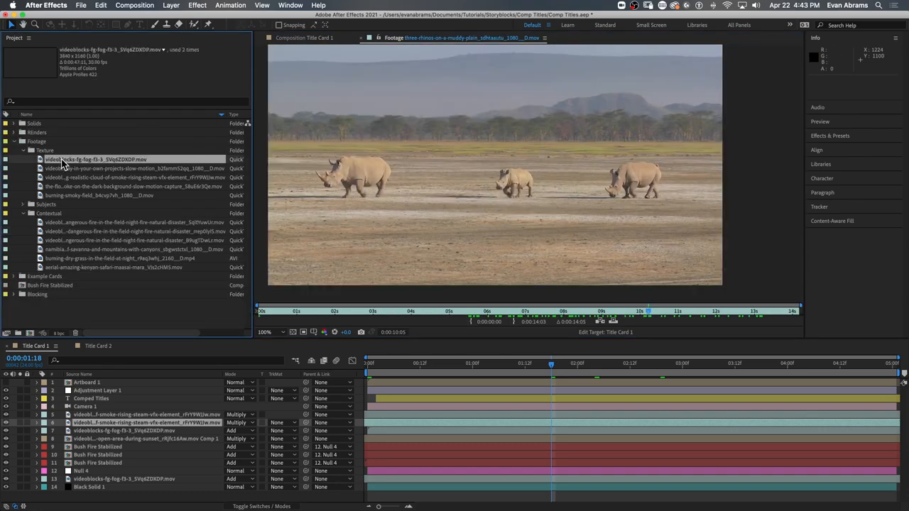
Preview and scrub through the fog and blue smoke texture clips.
double_click(96, 159)
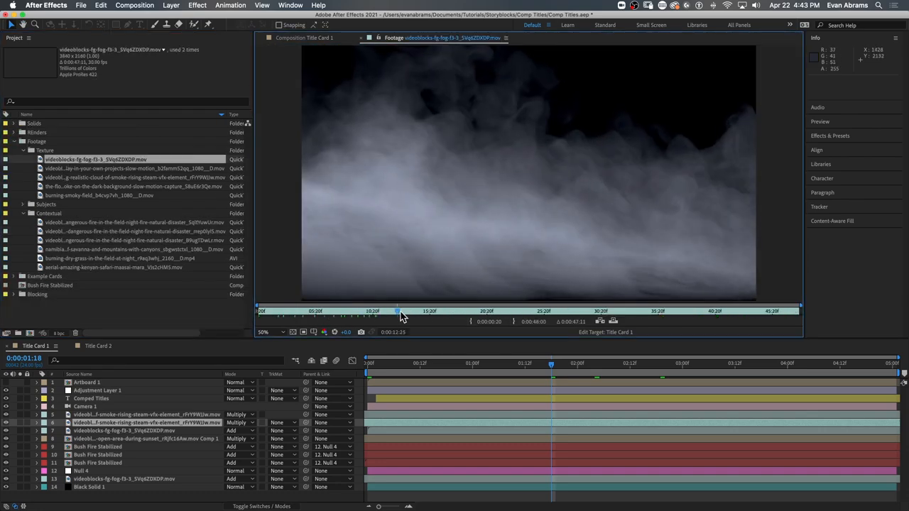
drag(397, 309, 389, 309)
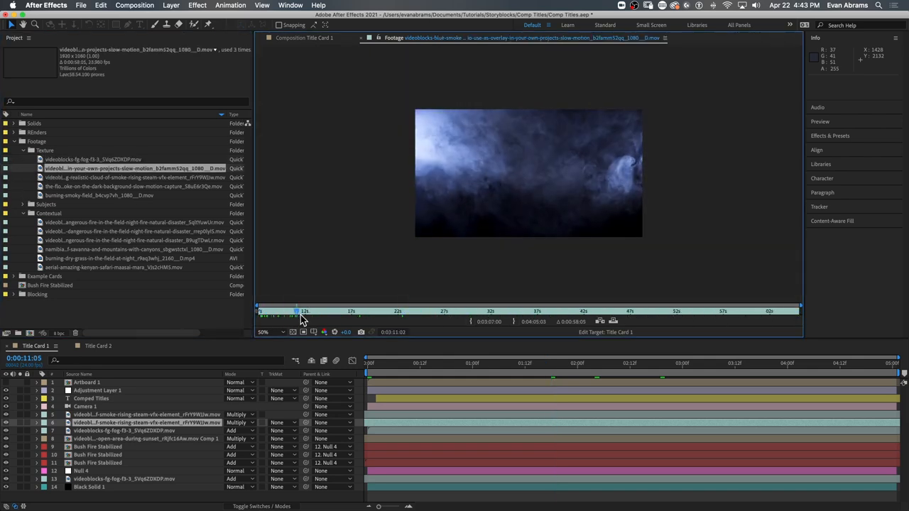
drag(301, 311, 631, 311)
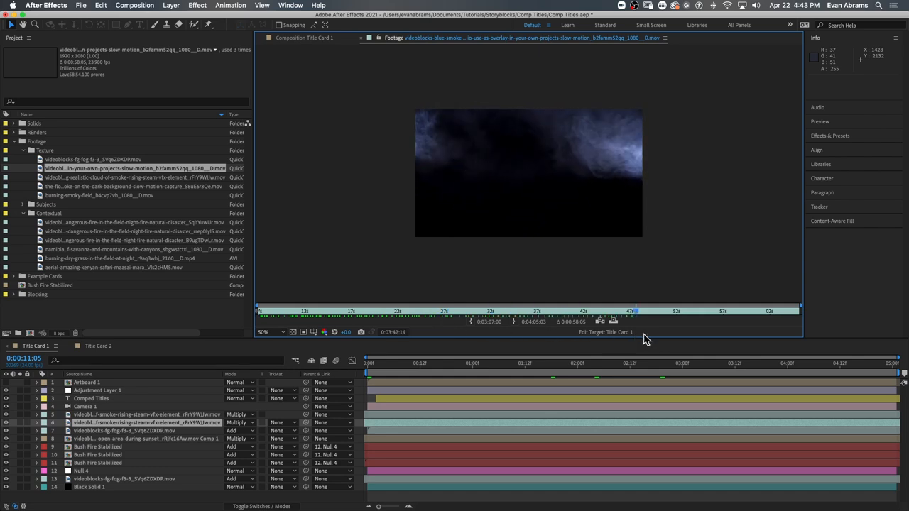
Preview and scrub through the flowing smoke and burning field clips.
click(131, 176)
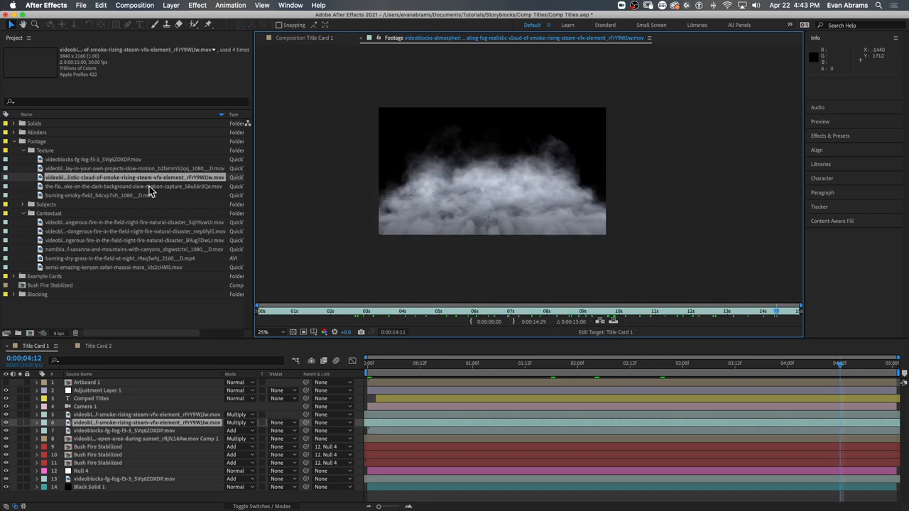
click(135, 186)
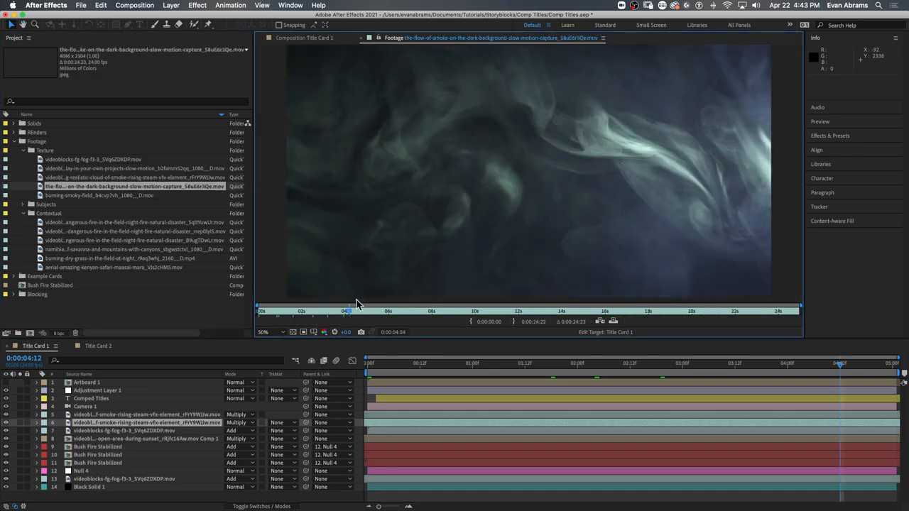
drag(346, 315, 369, 315)
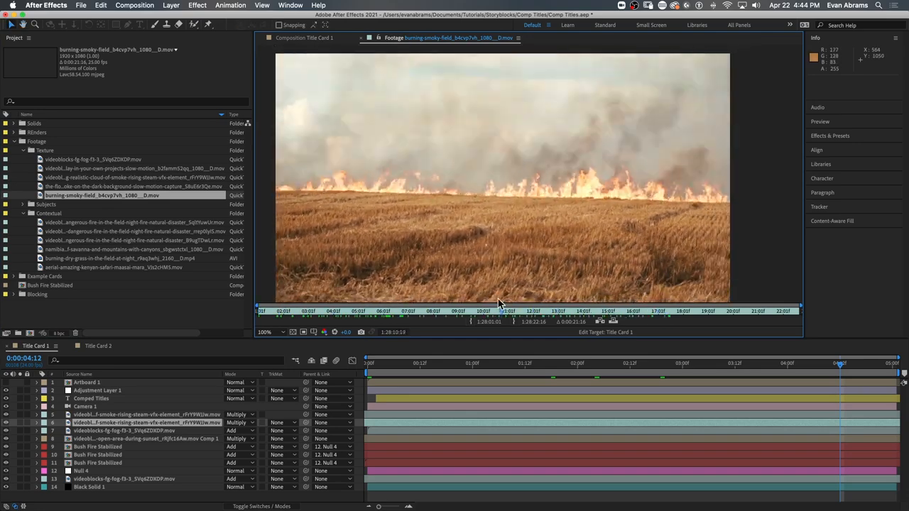
Preview the aerial night fire and next wildfire clips from the Contextual folder.
double_click(131, 176)
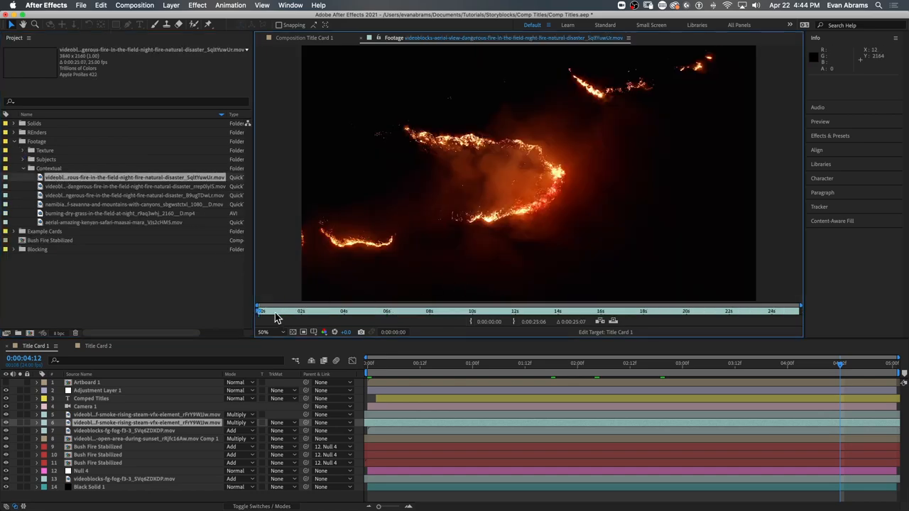
click(131, 186)
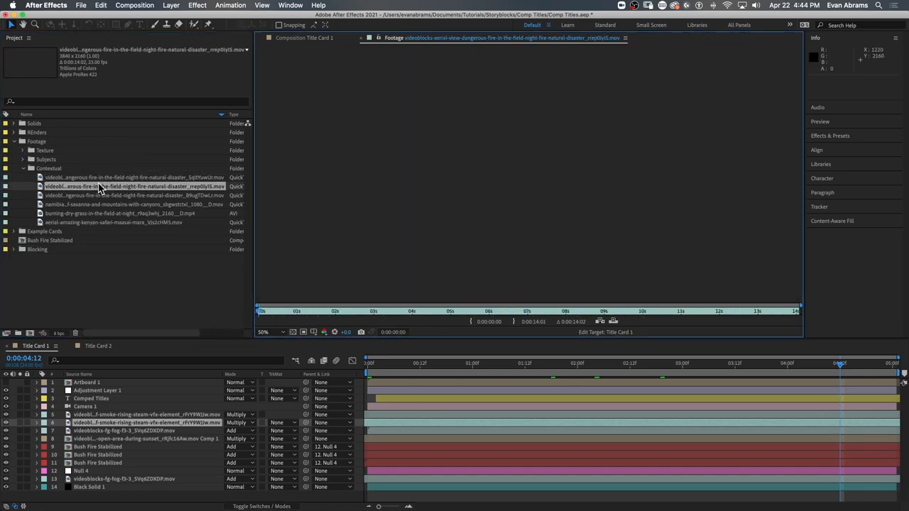
click(489, 316)
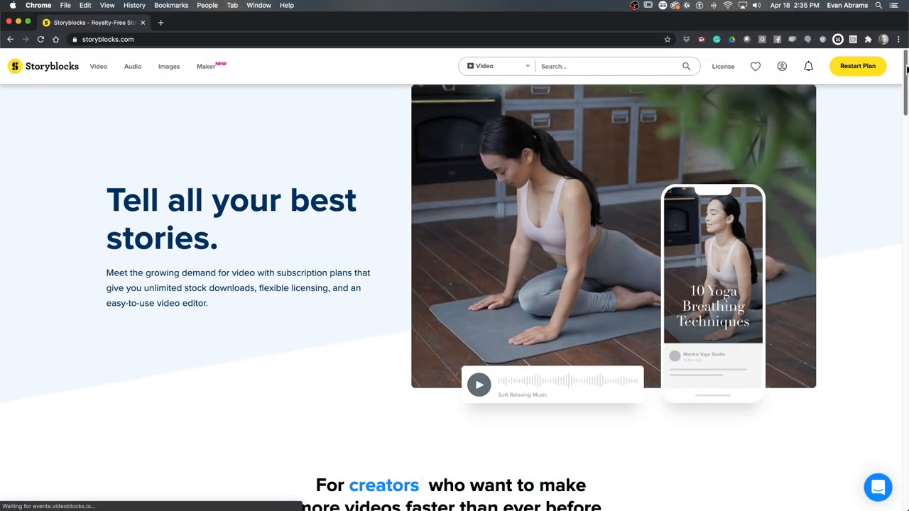
Browse the Storyblocks homepage features and the individual-versus-business license comparison.
scroll(down, 3)
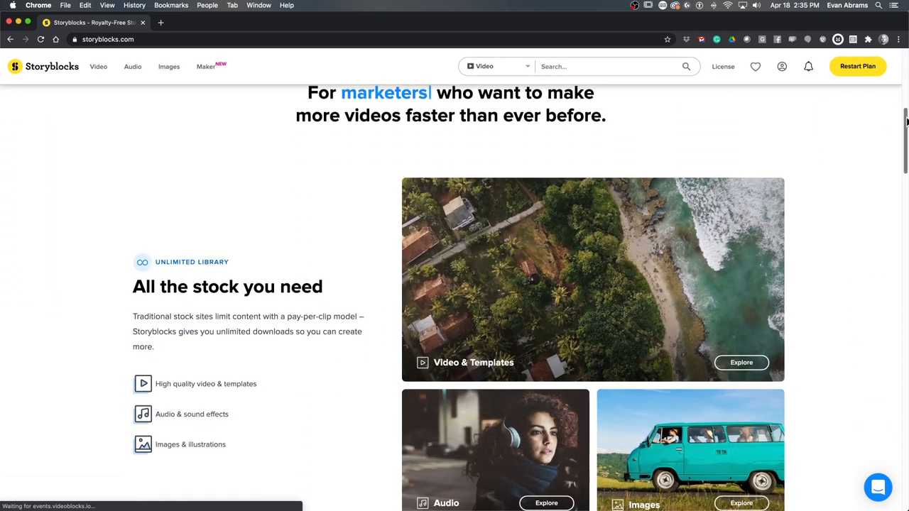
scroll(down, 3)
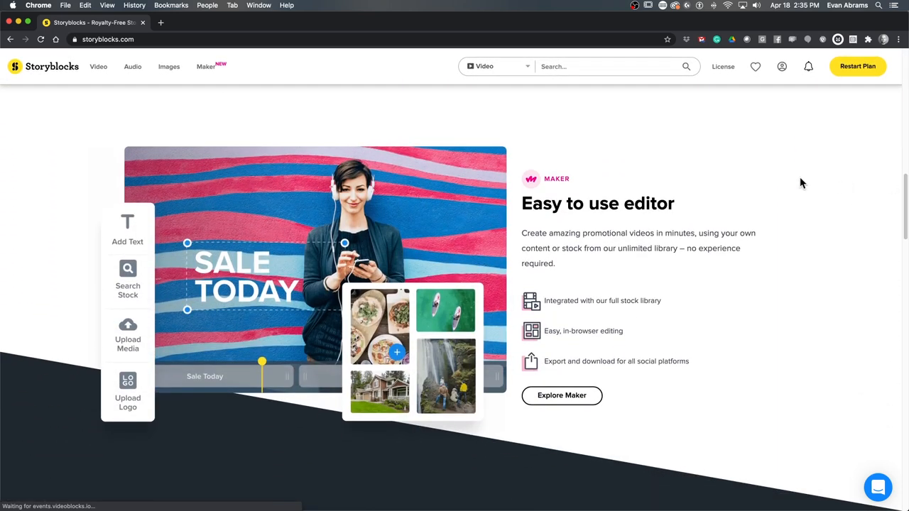
scroll(down, 3)
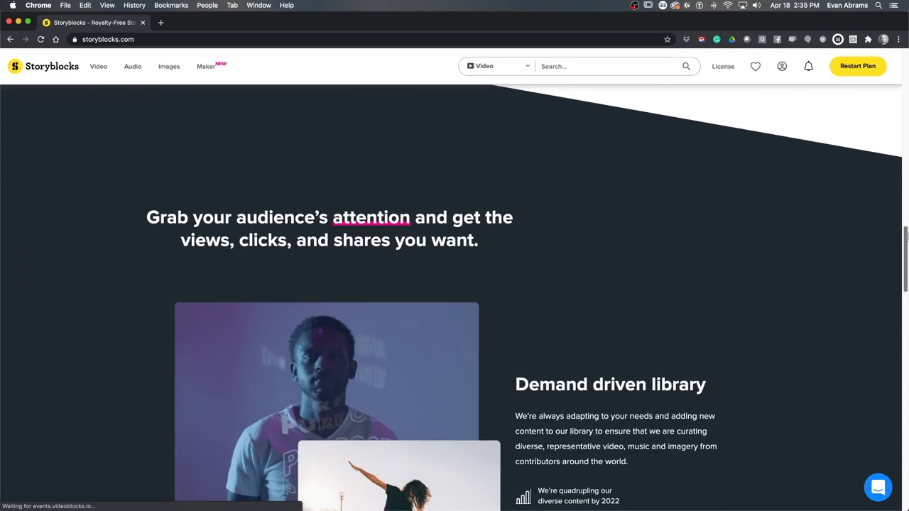
scroll(down, 3)
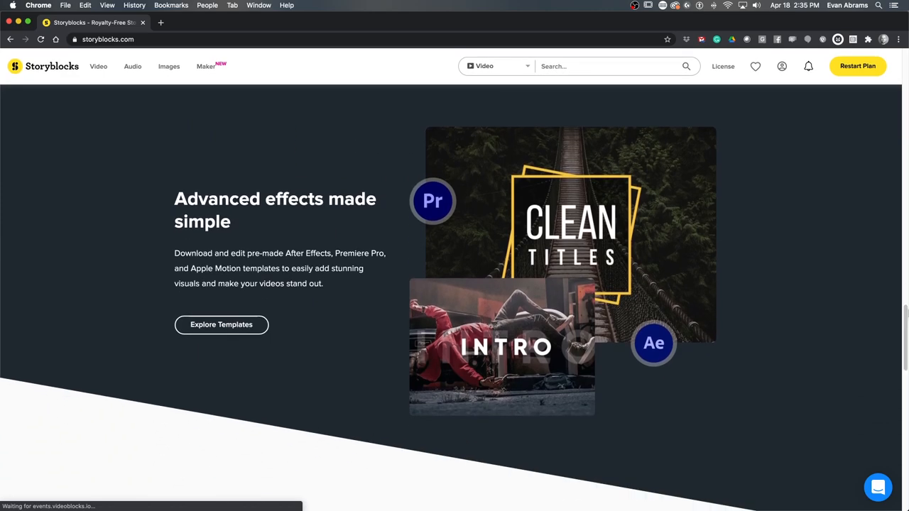
click(723, 66)
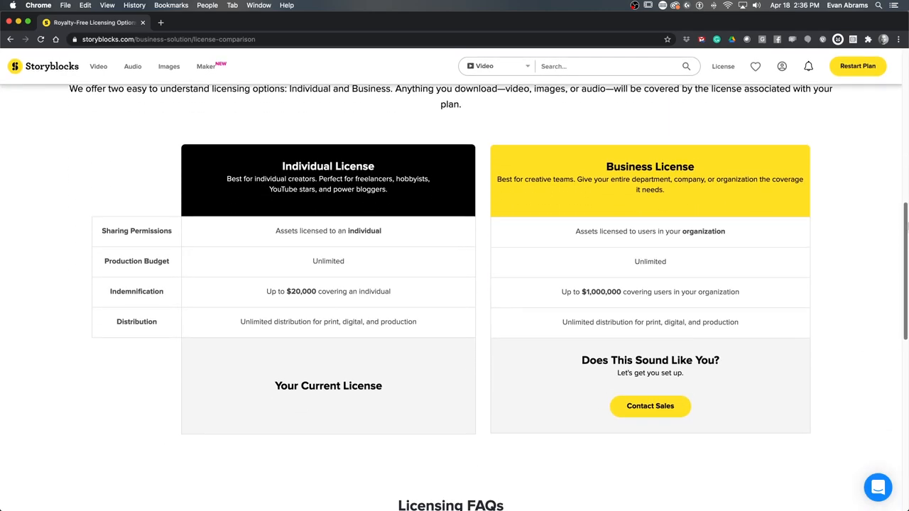
scroll(down, 3)
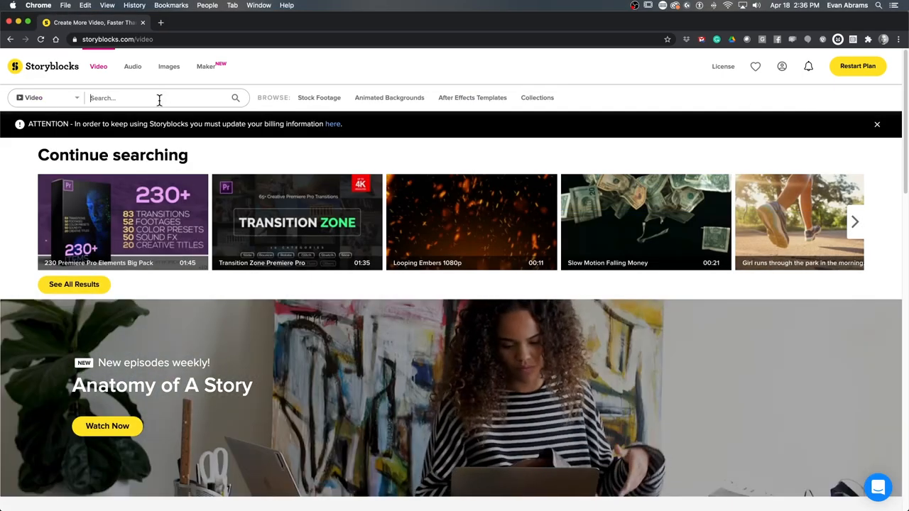
Search Storyblocks for 'Rhino' and download the HD Burning smoky field clip.
text(Rhino)
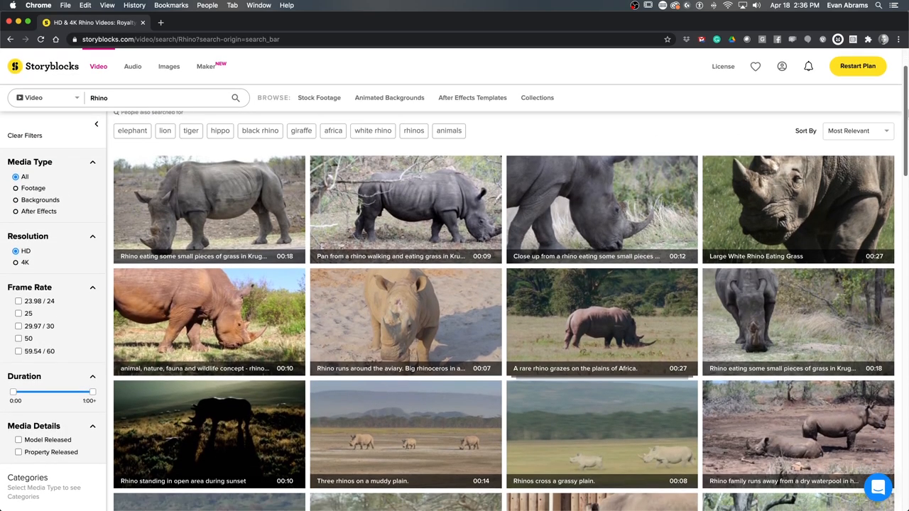
scroll(down, 3)
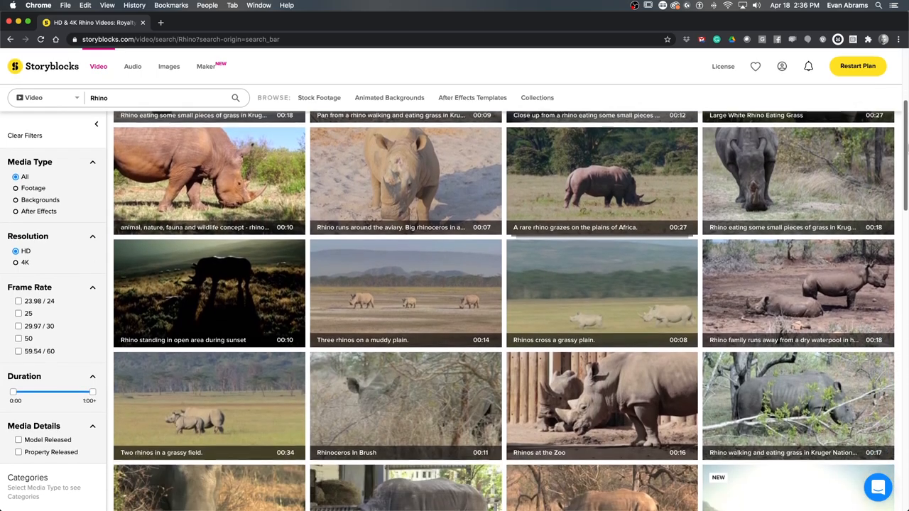
scroll(down, 3)
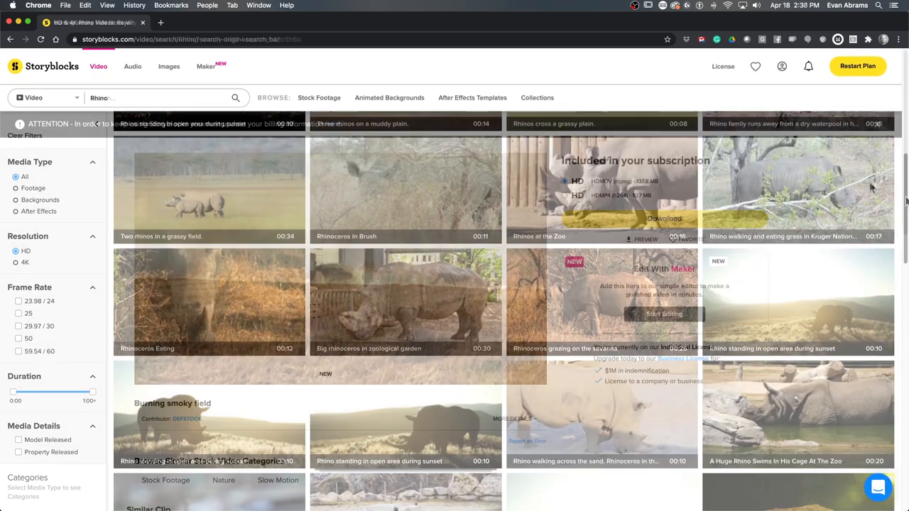
click(208, 415)
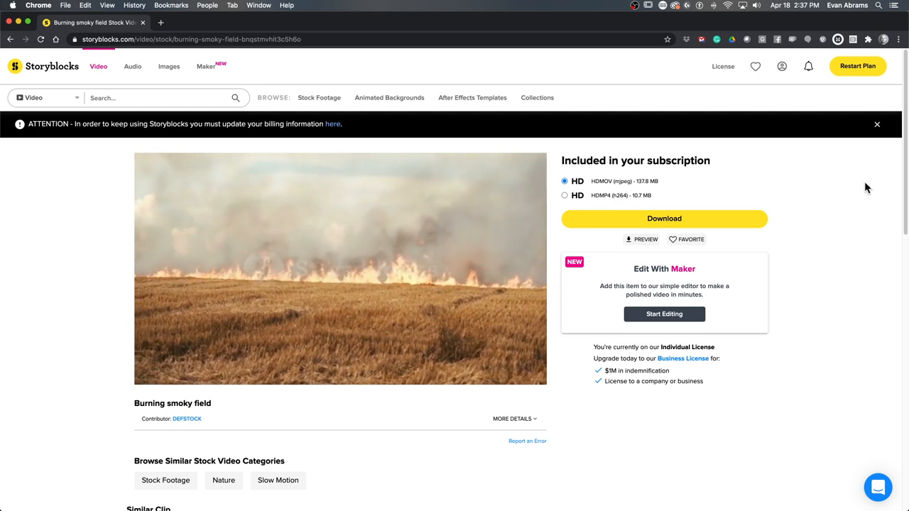
click(877, 123)
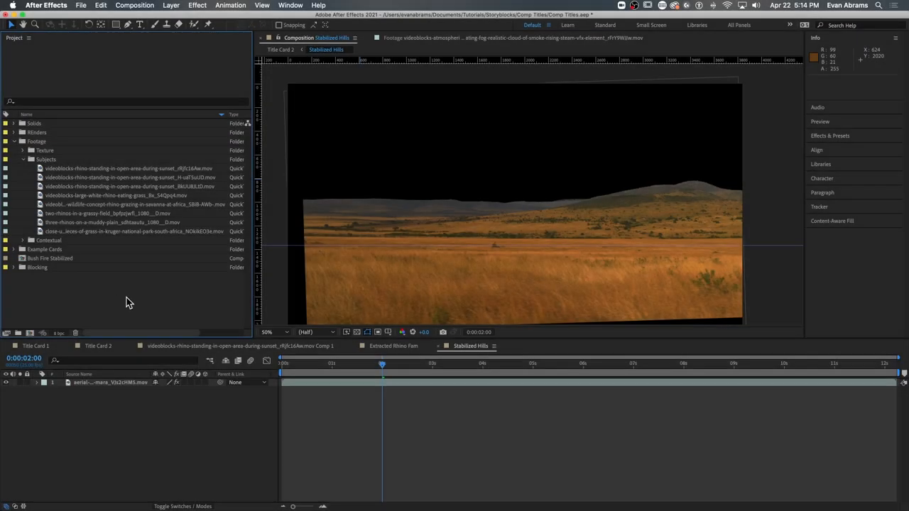
Preview the two-rhinos grassland clip and scrub it to check for shake.
double_click(111, 213)
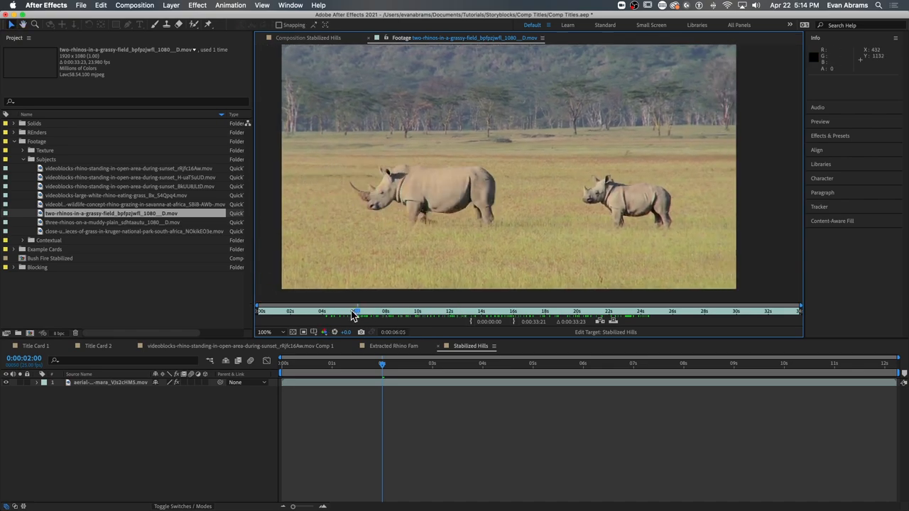
double_click(107, 221)
text(Stabilize the Rhinos)
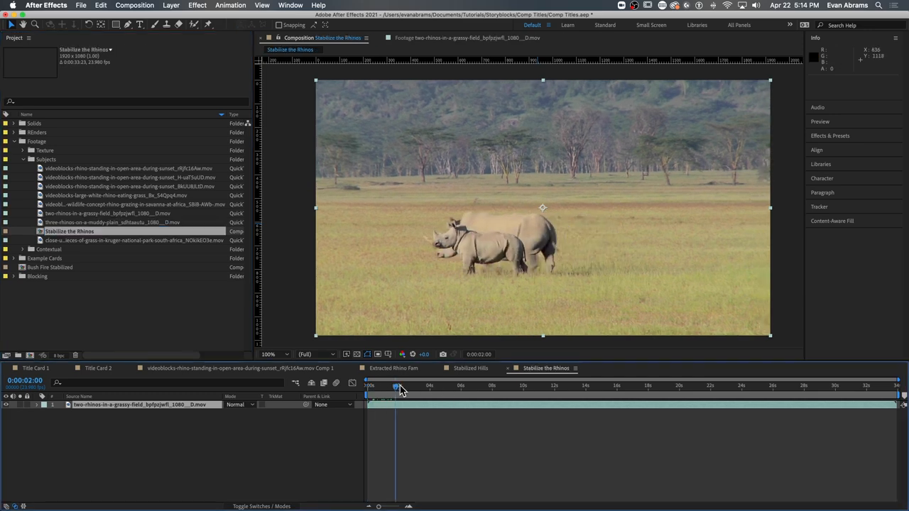
drag(395, 387, 562, 386)
text(w)
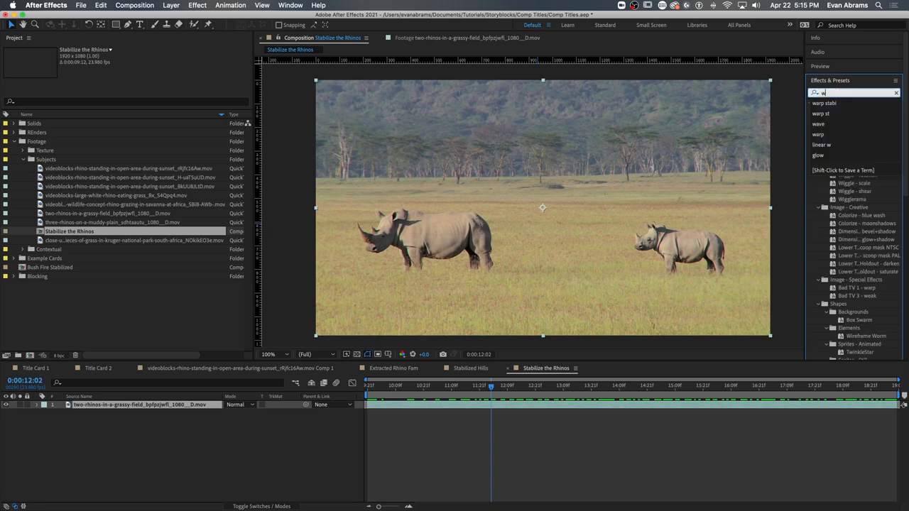
Apply Warp Stabilizer set to No Motion with Stabilize Only framing and check the result.
double_click(849, 111)
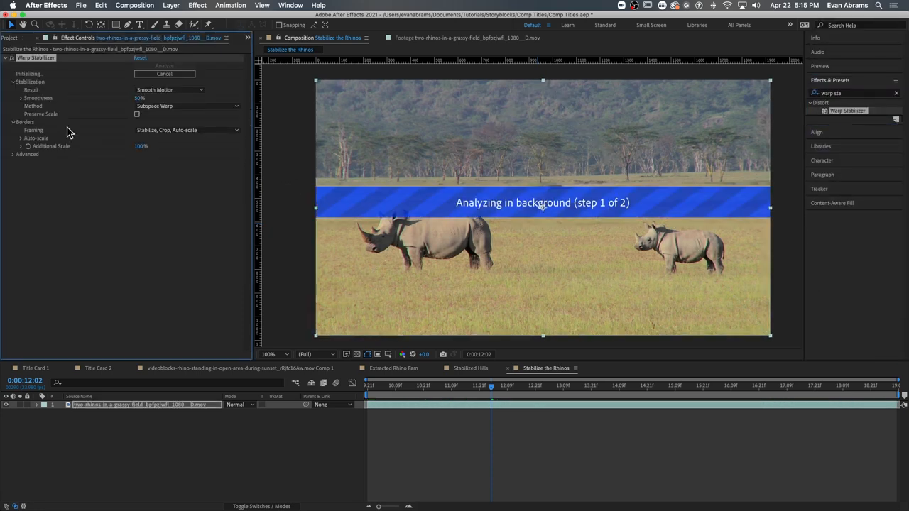
click(169, 89)
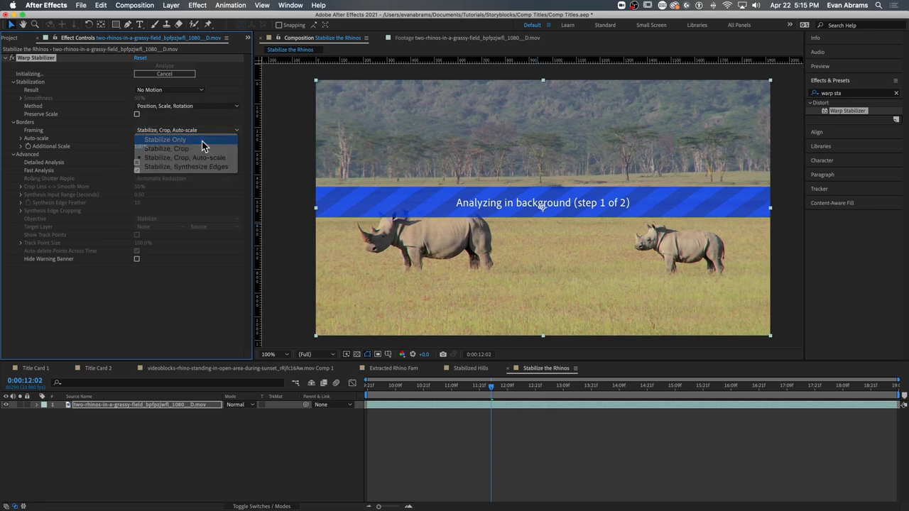
click(165, 139)
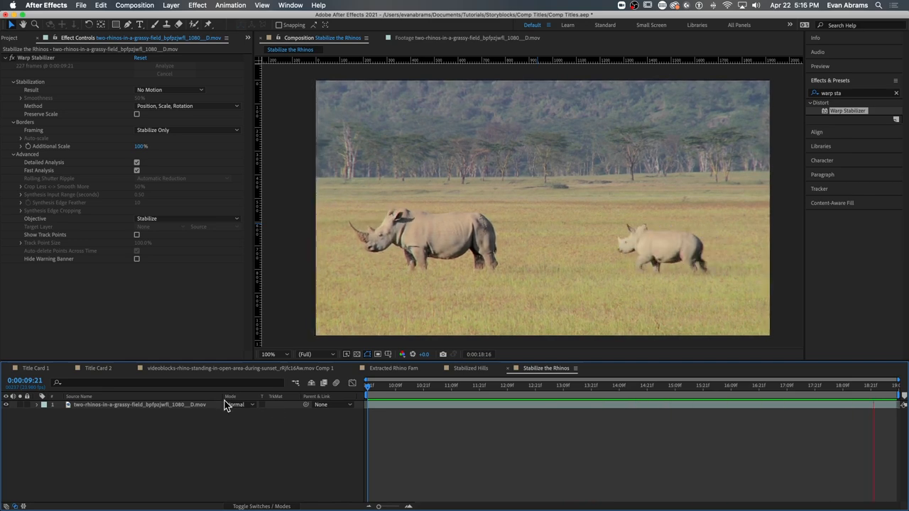
click(497, 385)
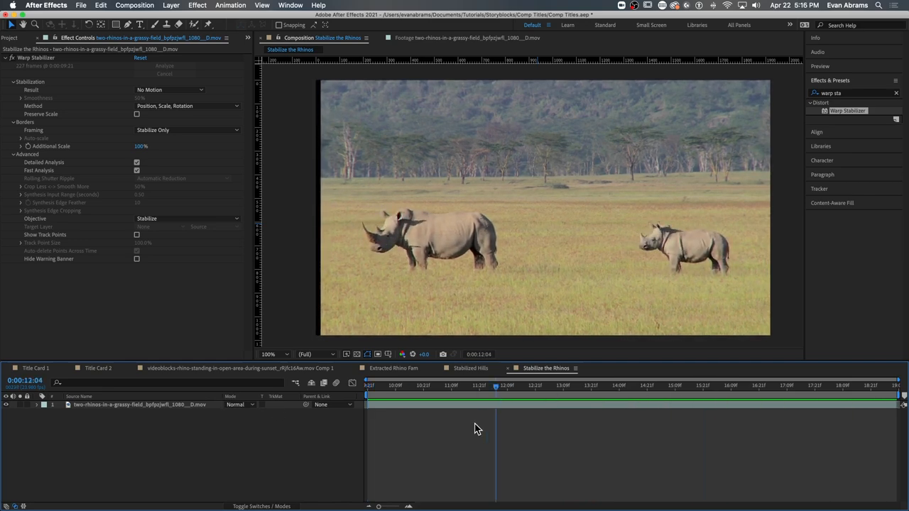
click(14, 37)
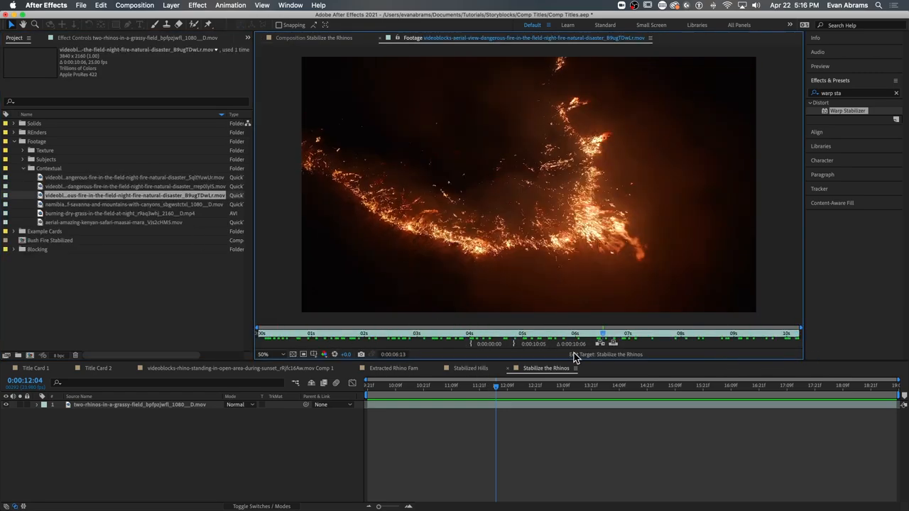
Preview the aerial night fire clip from the Contextual folder.
double_click(130, 205)
text(mocha ae)
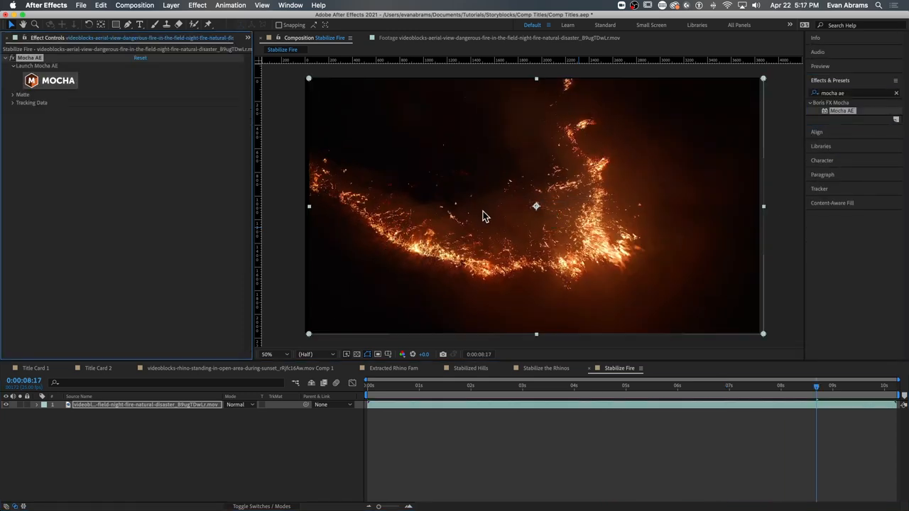
Launch Mocha AE from Effect Controls to track the fire layer.
click(37, 65)
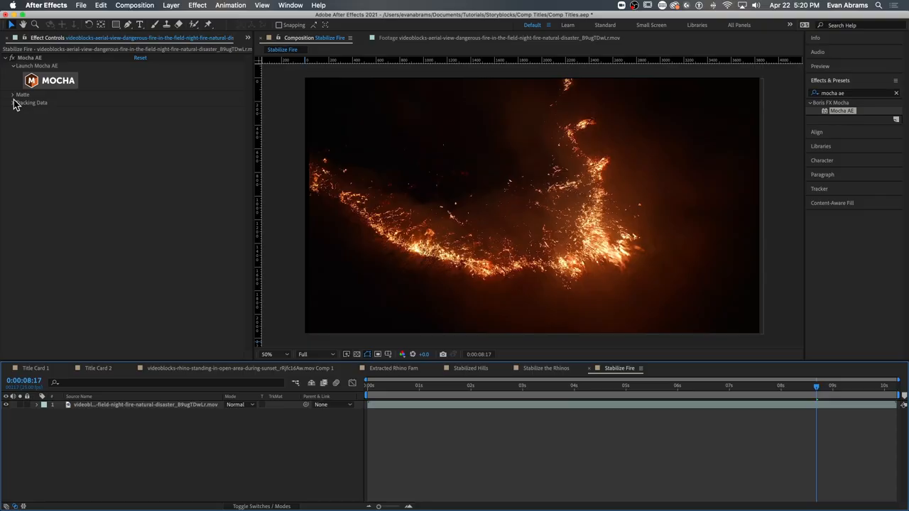
Create track data from the Mocha layer, confirming Layer 1's tracking as the source.
click(14, 102)
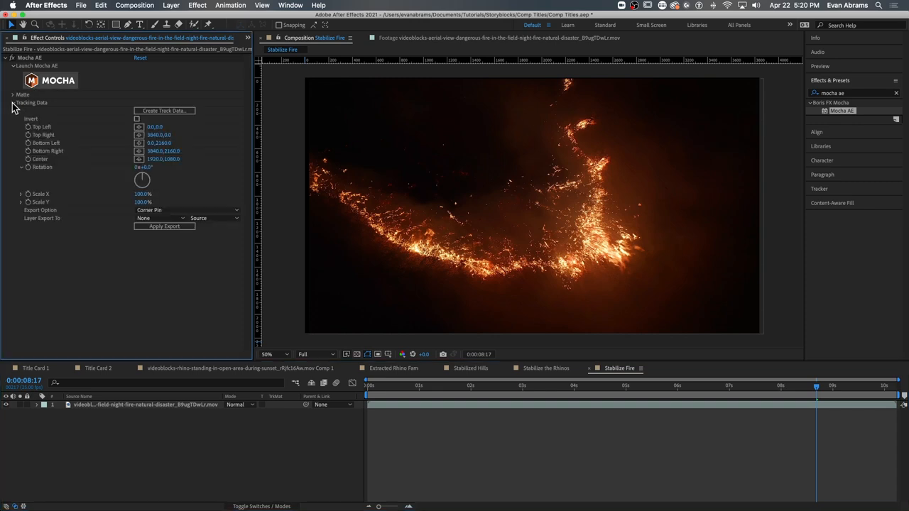
click(136, 119)
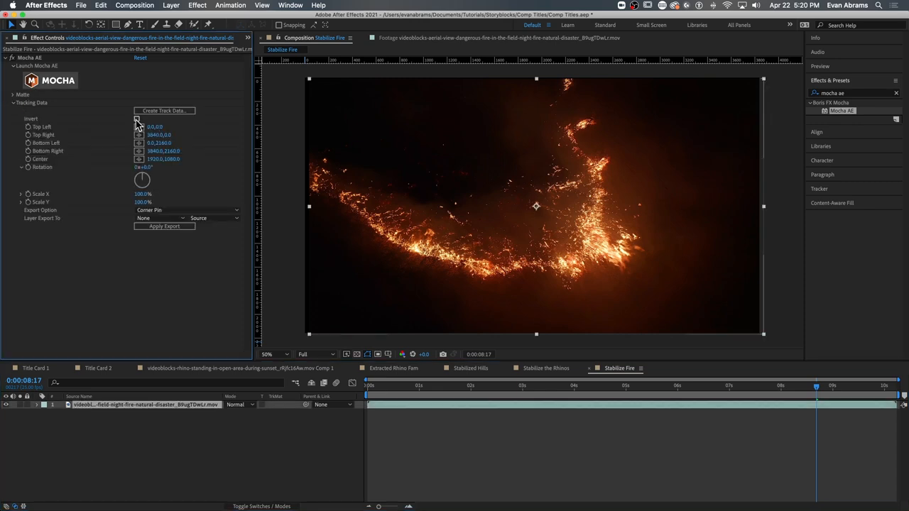
click(136, 119)
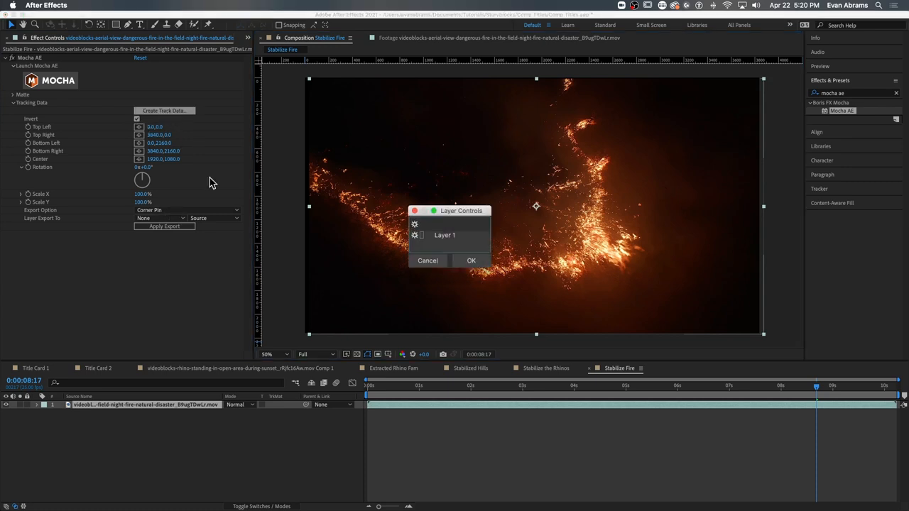
click(471, 259)
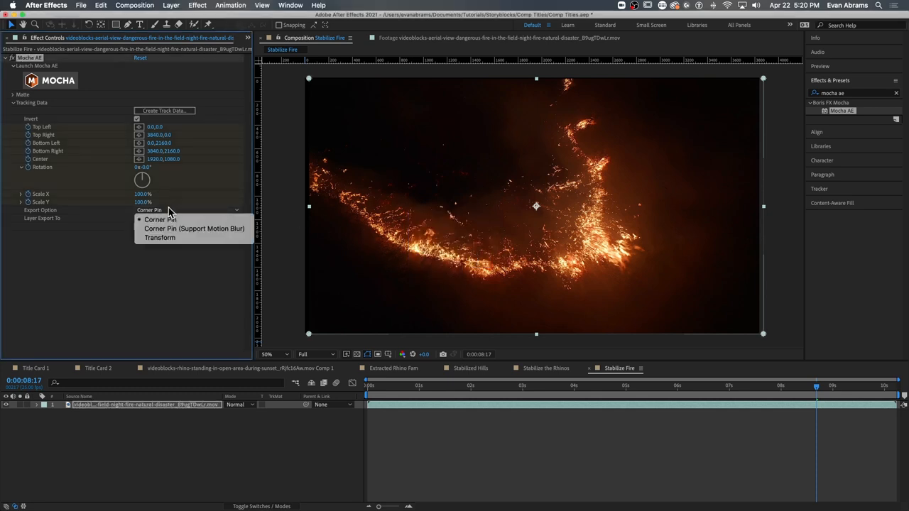
Export the tracking as Transform data onto the night fire clip and apply it.
click(159, 237)
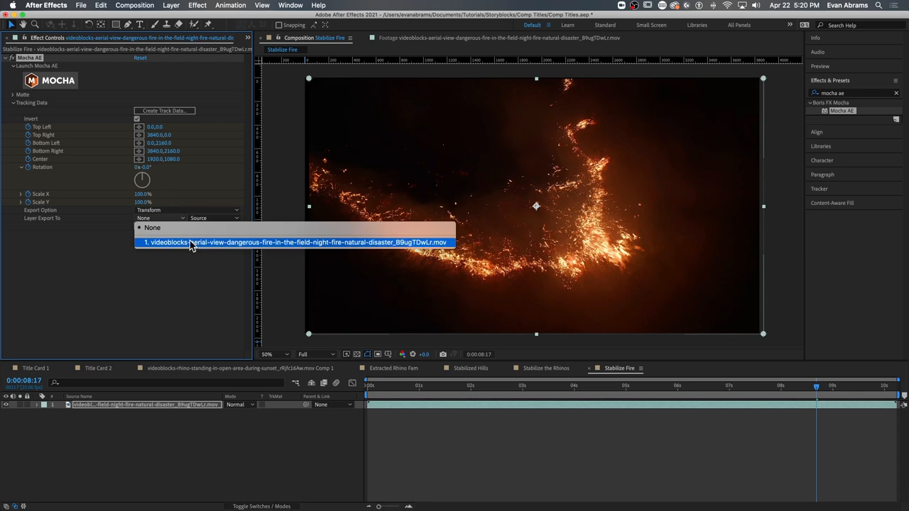
click(292, 242)
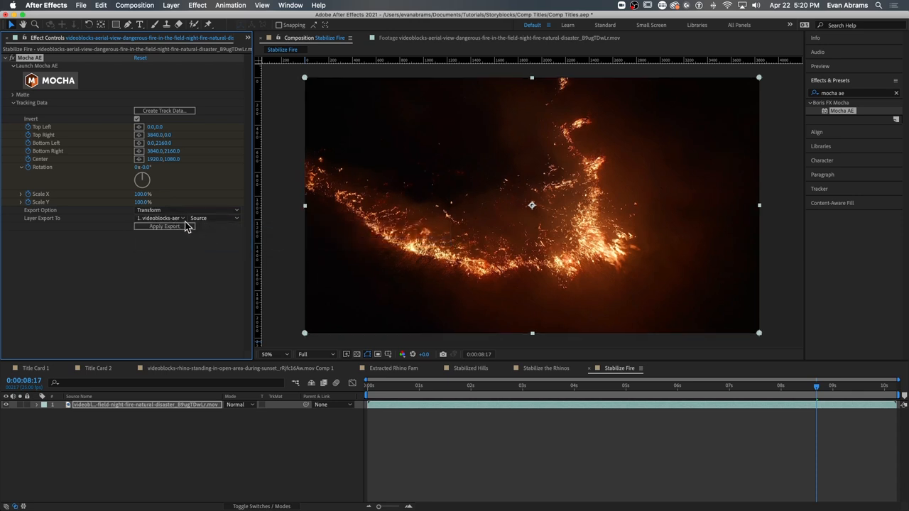
click(165, 226)
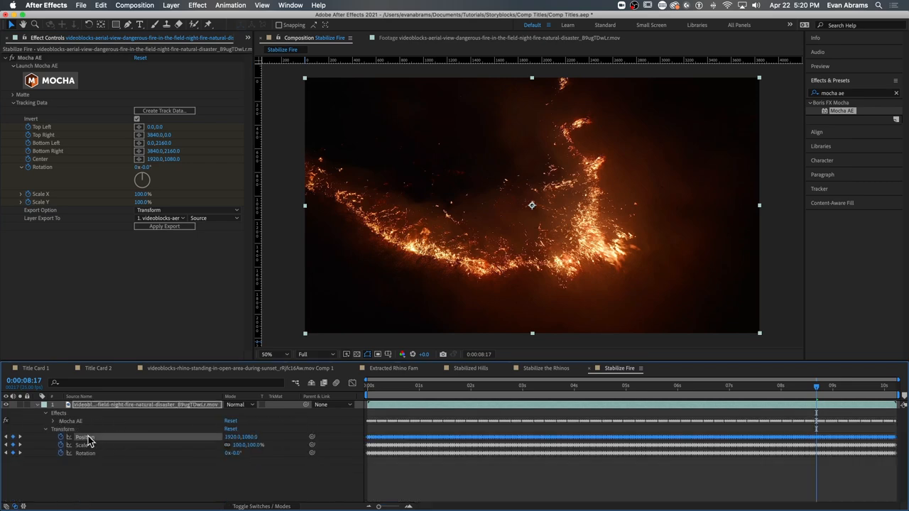
click(551, 386)
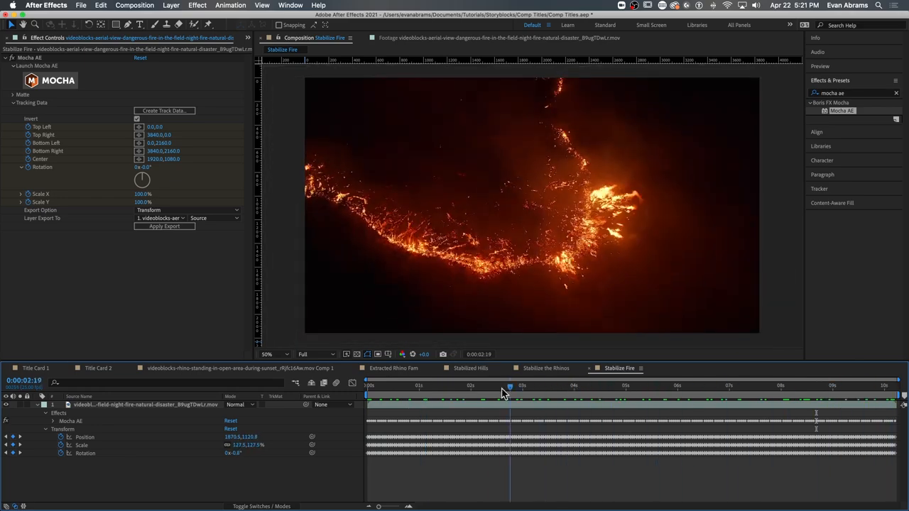
Build the Stabilized Hills 2 comp from the aerial Kenya clip with Warp Stabilizer applied.
click(806, 386)
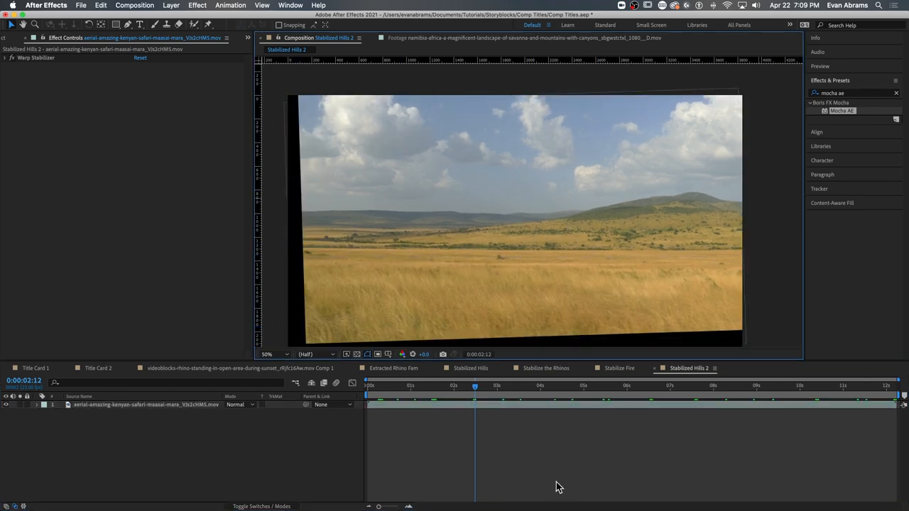
Scrub the stabilized hills, then find and apply the Keying > Extract effect to the clip.
click(764, 386)
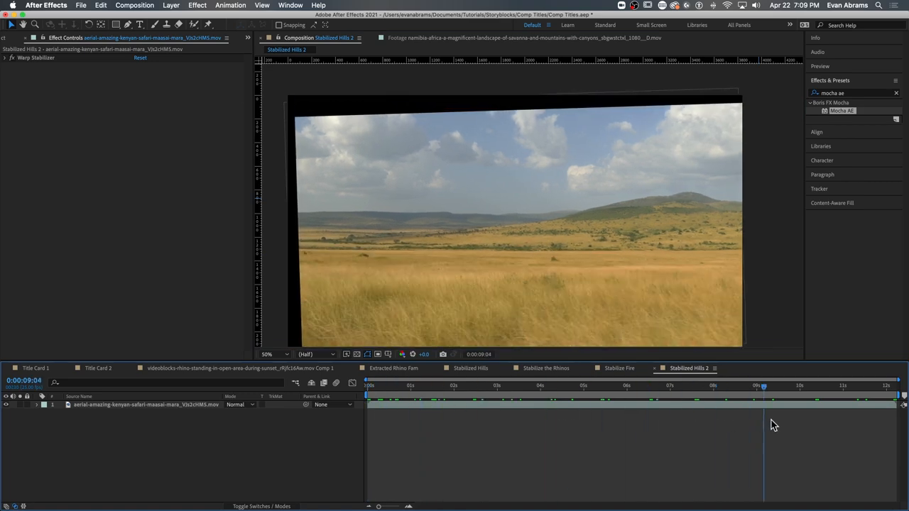
click(528, 386)
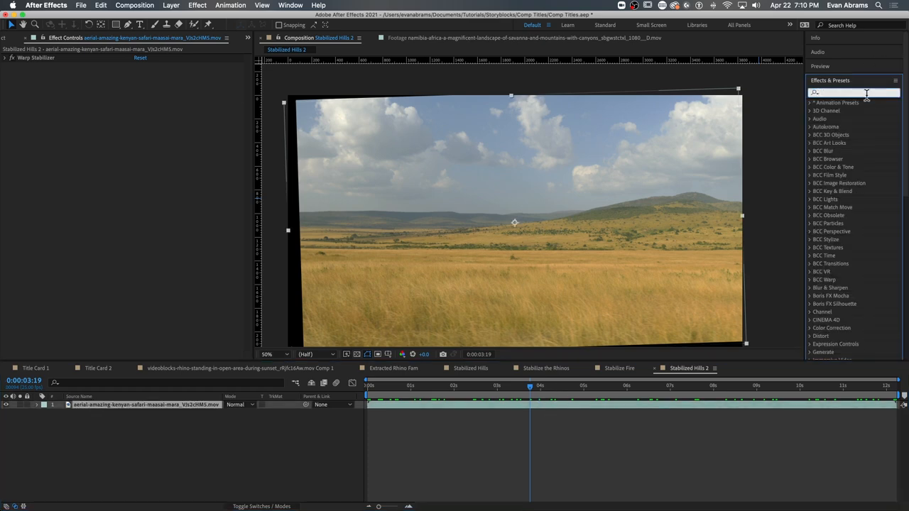
text(extract)
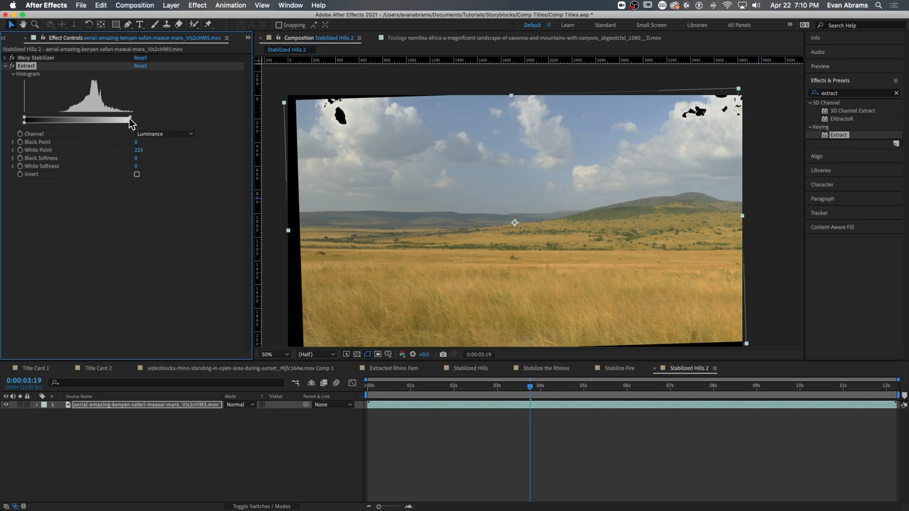
Adjust Extract's black point and base the extraction on the Blue channel.
drag(131, 120, 96, 119)
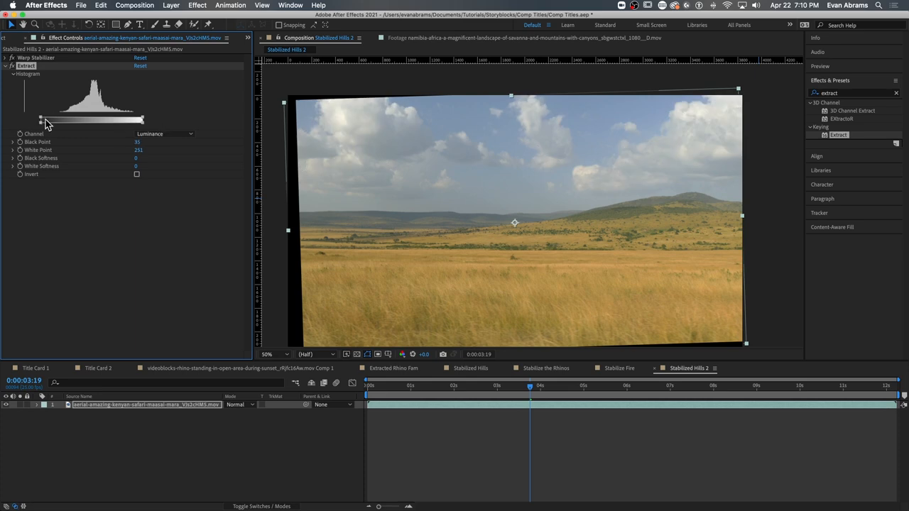
drag(39, 119, 65, 119)
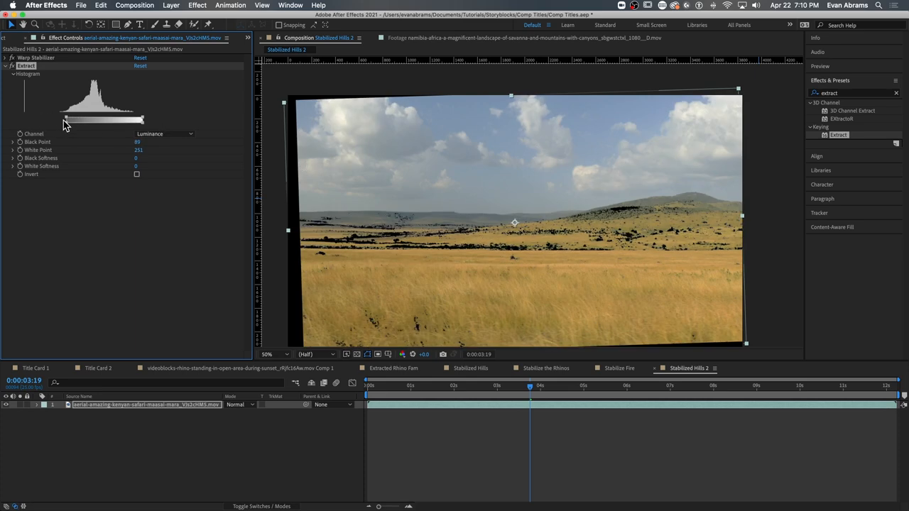
click(163, 134)
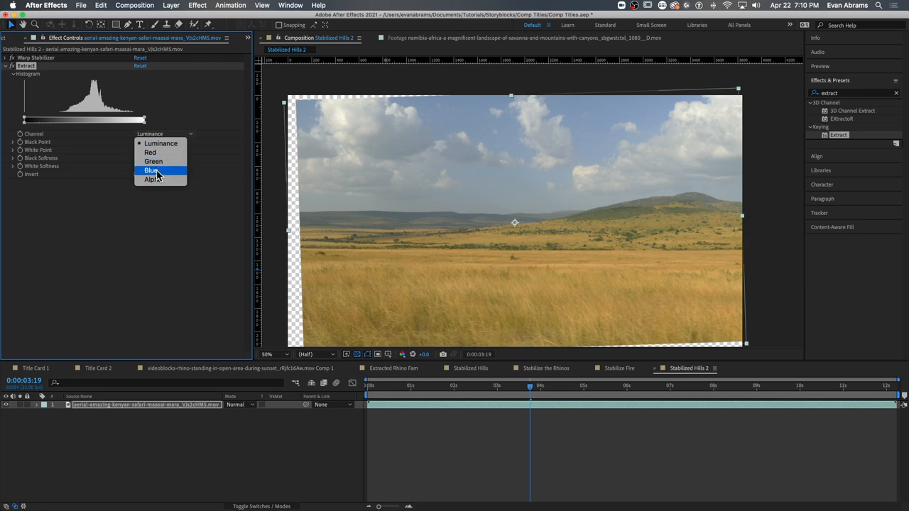
click(153, 171)
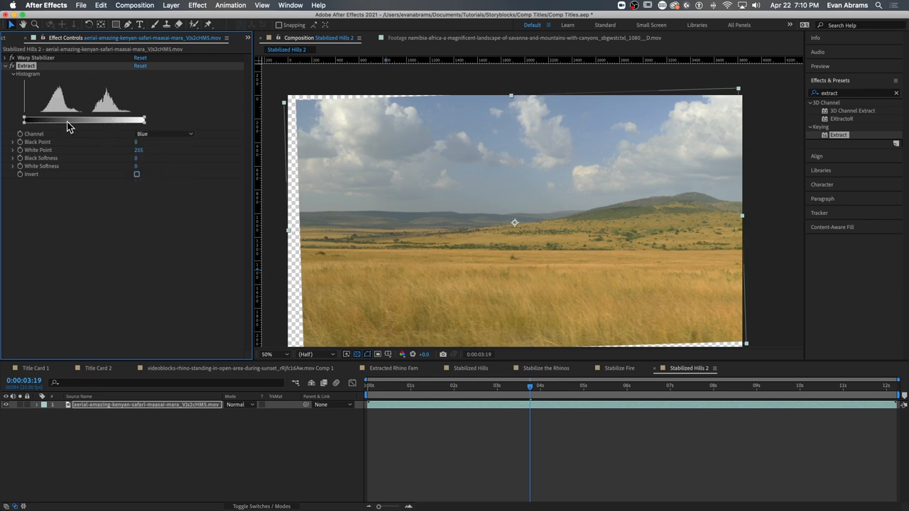
mouse_move(58, 125)
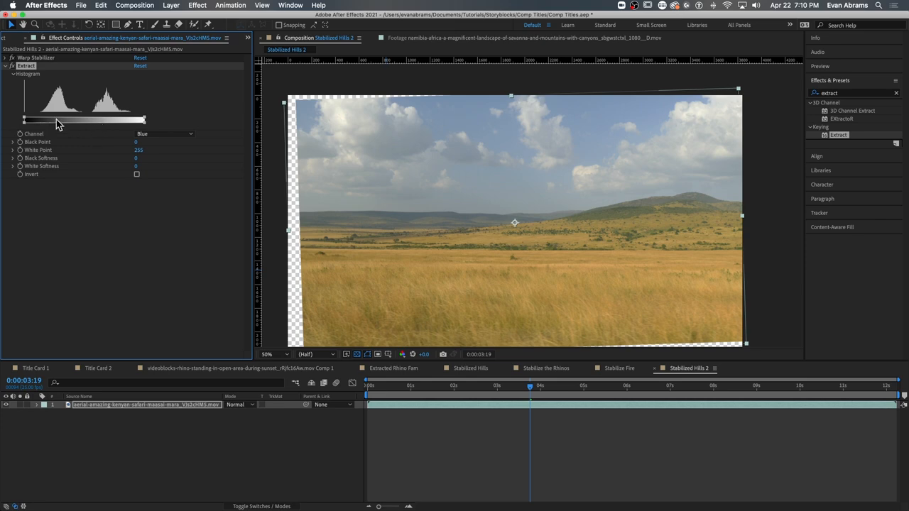
mouse_move(196, 147)
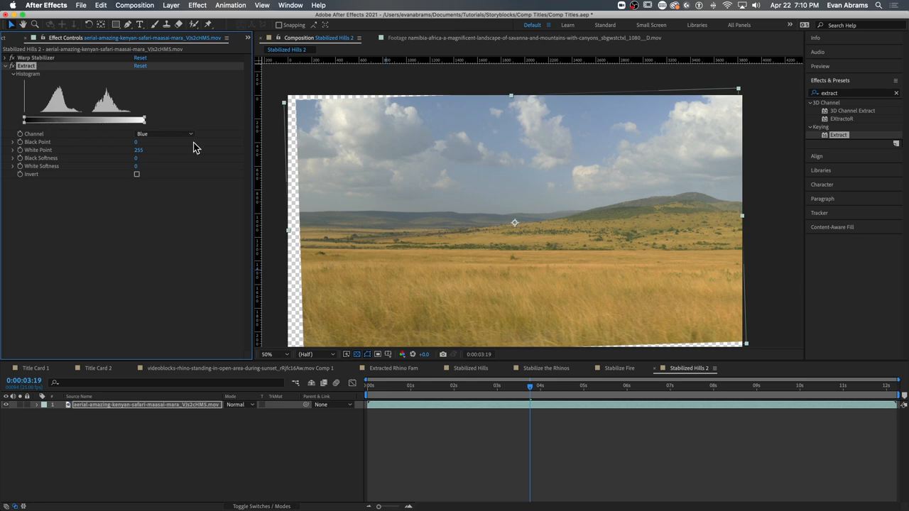
click(163, 133)
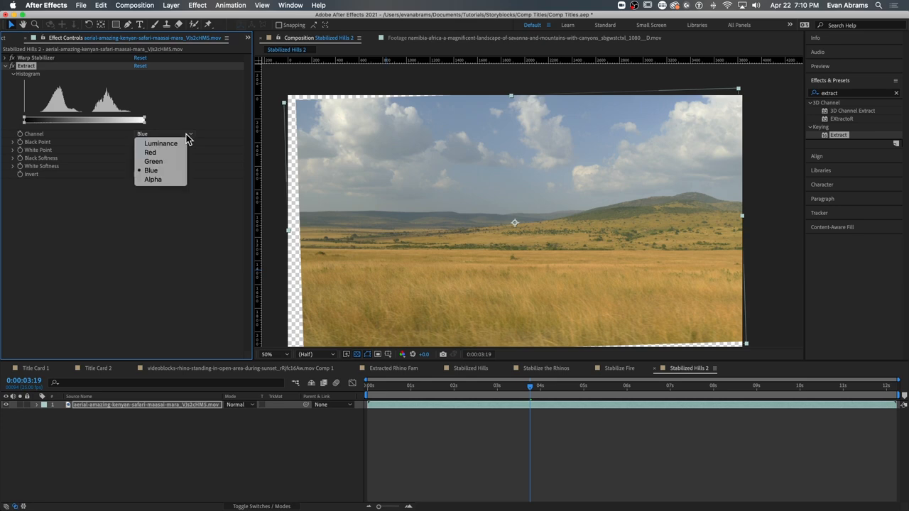
mouse_move(176, 179)
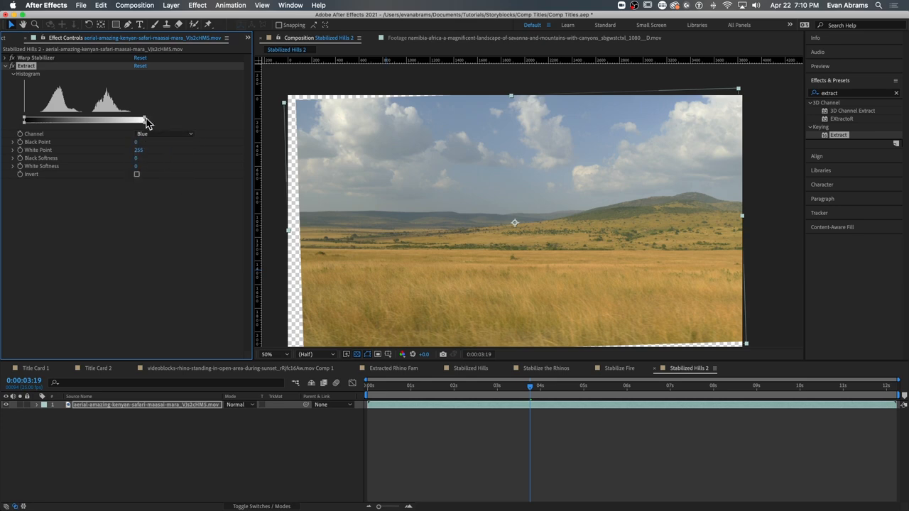
Lower the White Point to about 124 and set White Softness near 14 to key out the sky.
drag(145, 119, 125, 119)
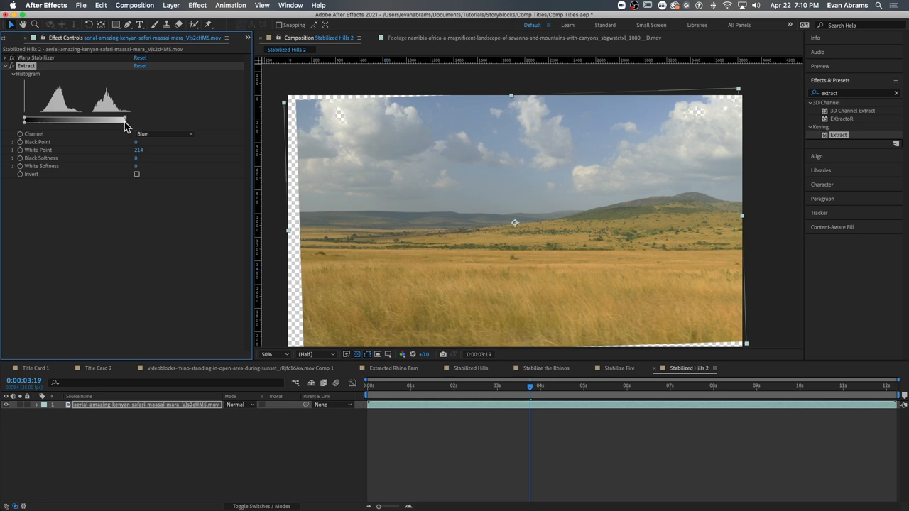
drag(124, 120, 98, 119)
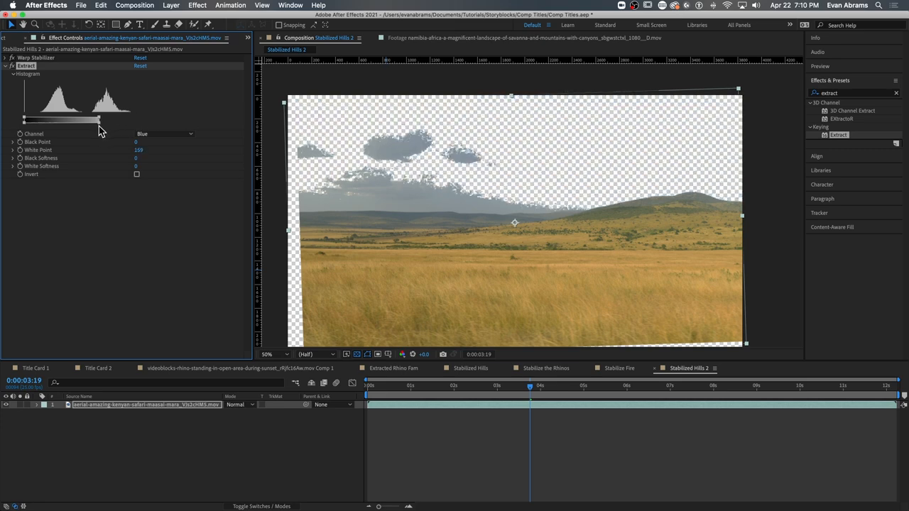
drag(99, 119, 91, 119)
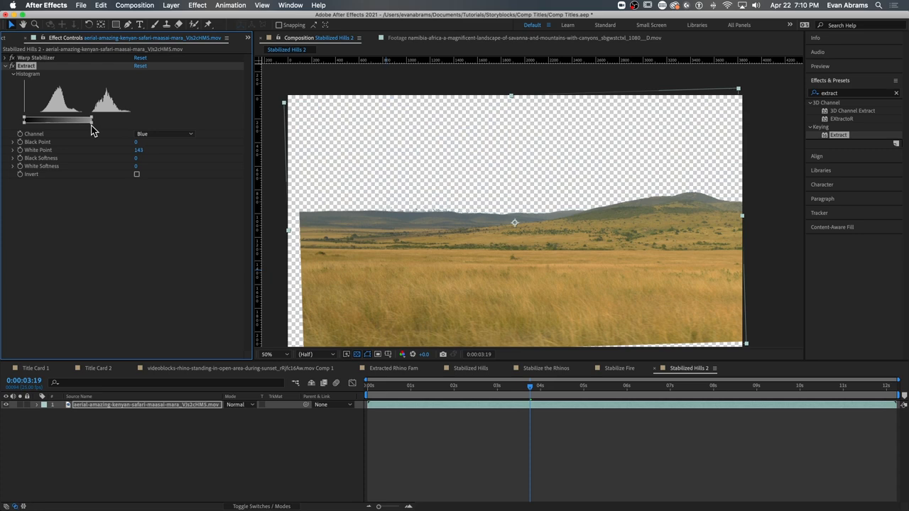
drag(91, 119, 80, 119)
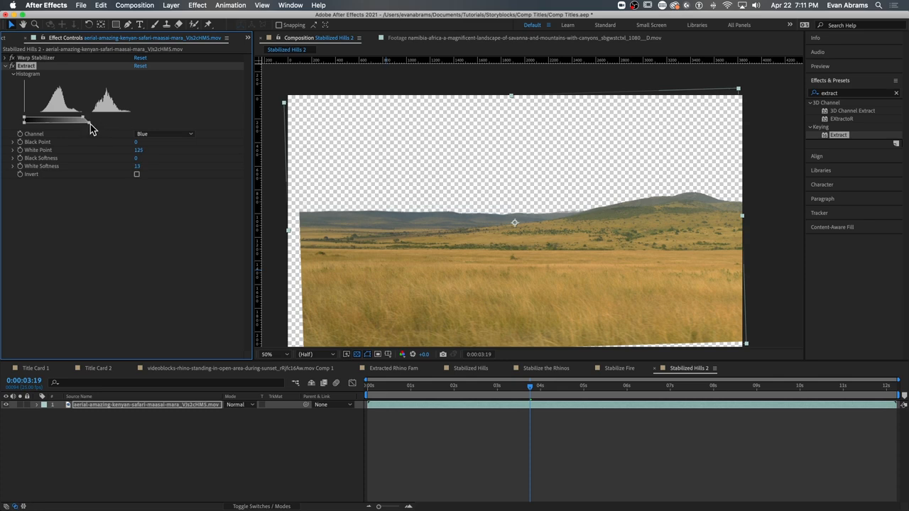
drag(93, 126, 84, 120)
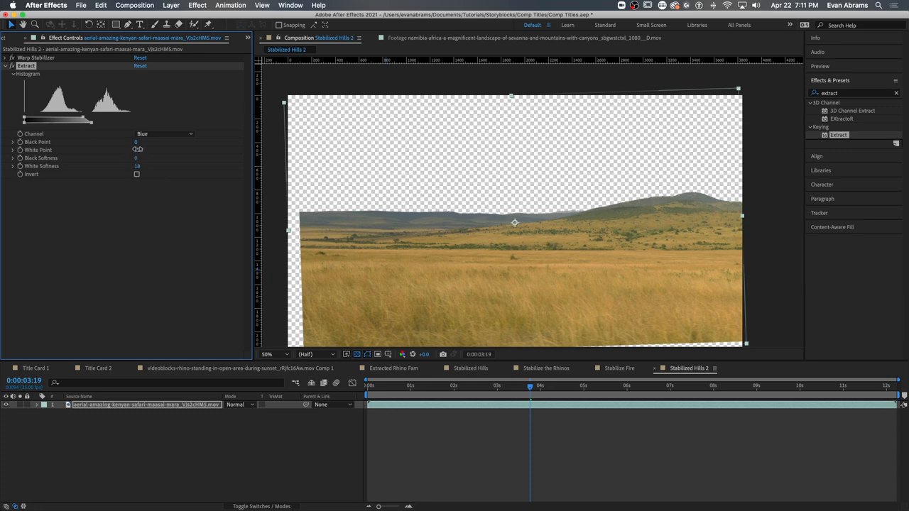
drag(137, 150, 149, 151)
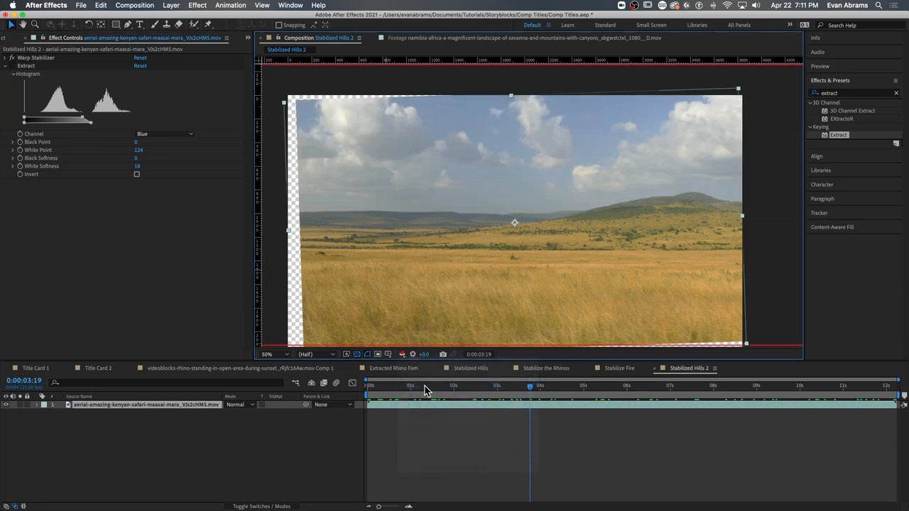
Inspect the hills footage's blue channel, return to RGB and readjust Extract's white point.
click(402, 355)
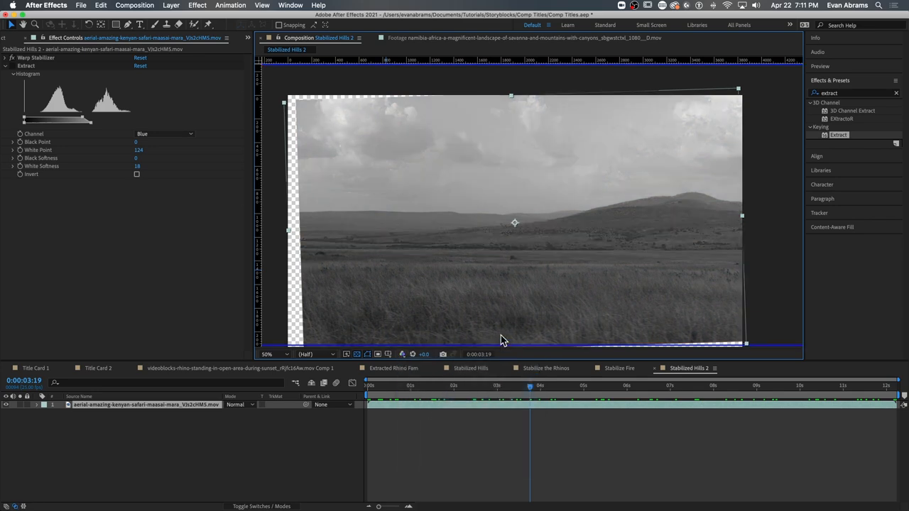
click(402, 354)
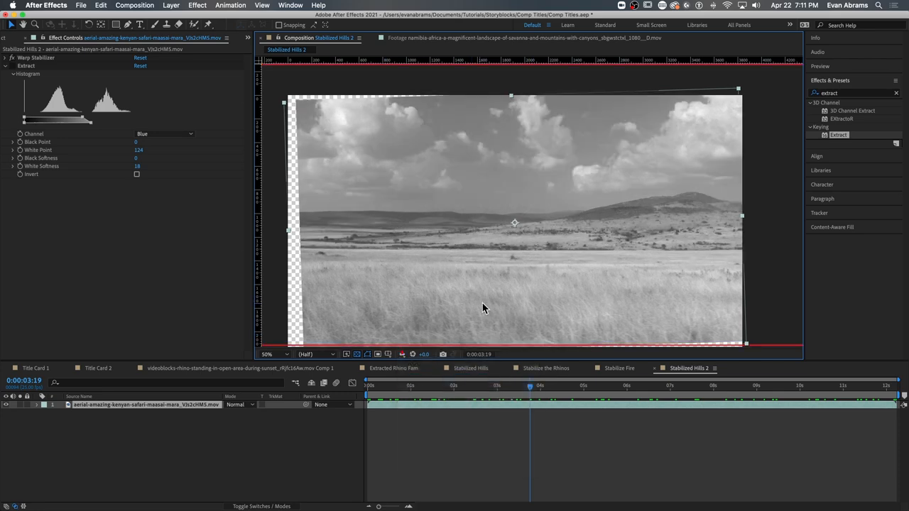
click(402, 354)
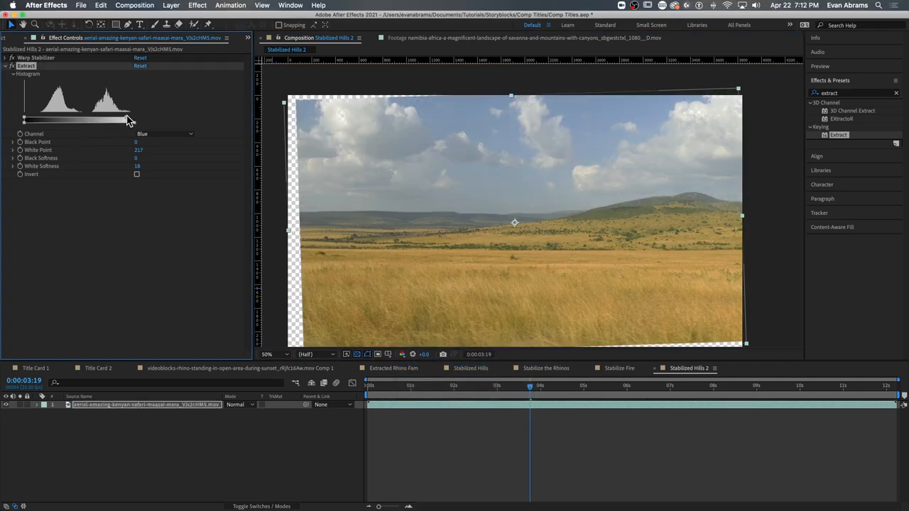
drag(128, 120, 87, 120)
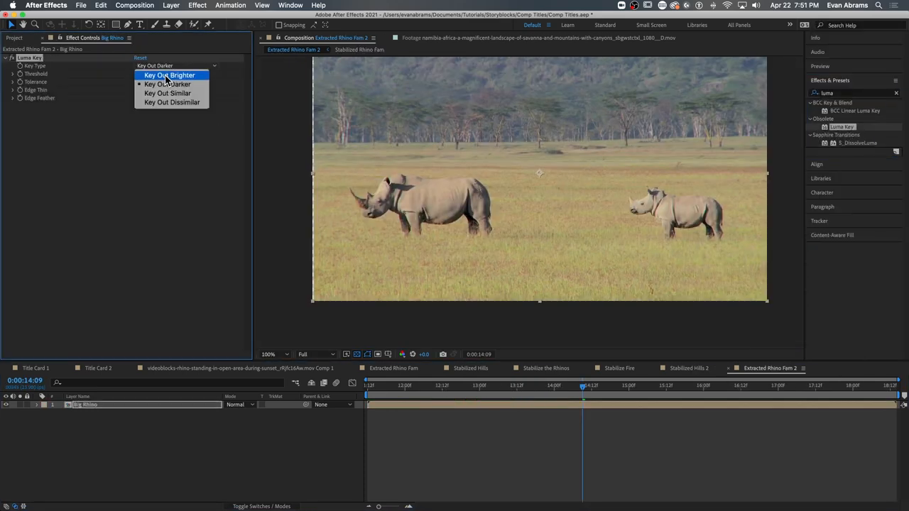
Drop Luma Key, search 'color key' and apply Linear Color Key to Big Rhino before removing it.
click(170, 75)
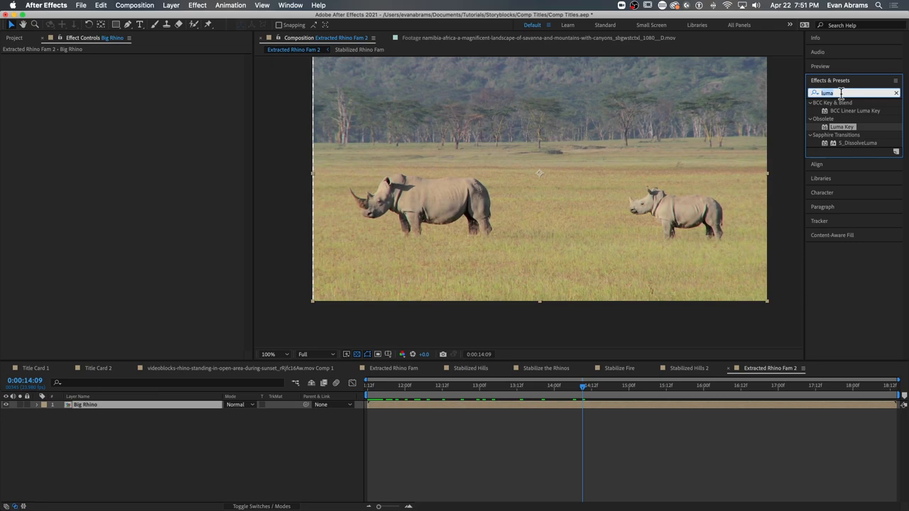
text(color ke)
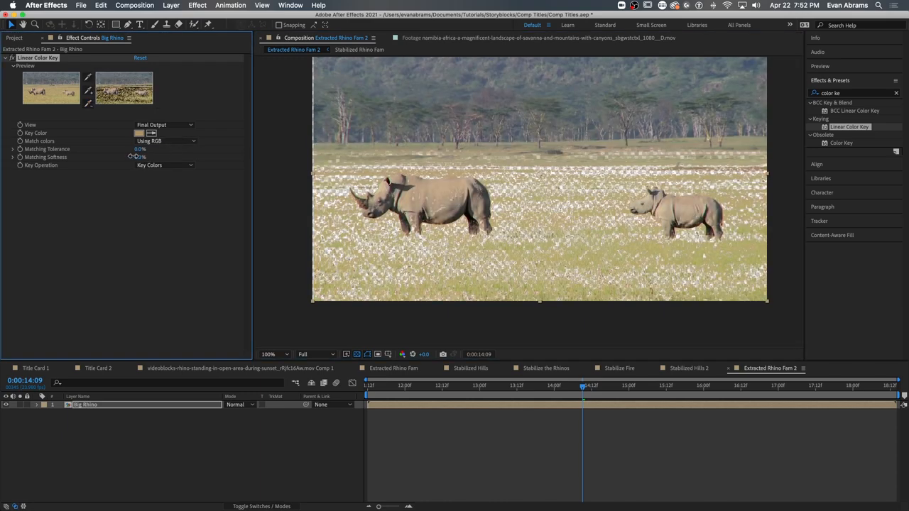
click(140, 149)
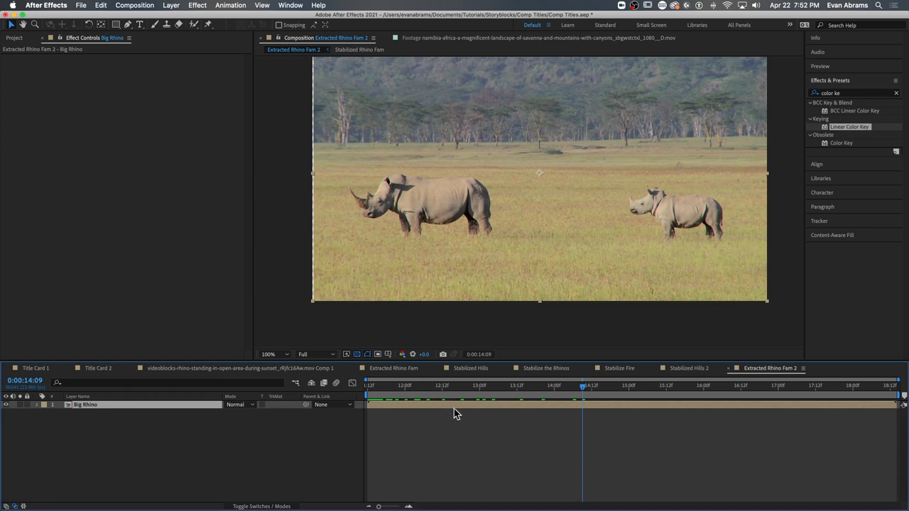
mouse_move(451, 410)
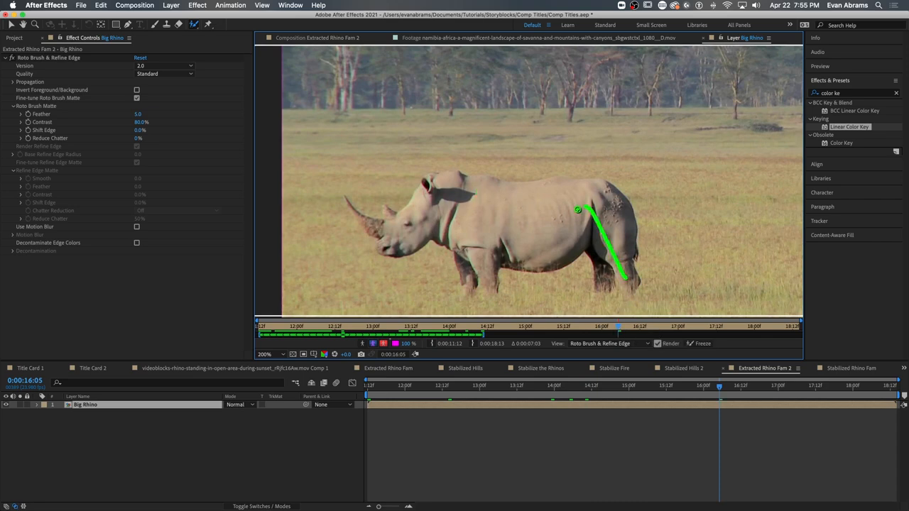
Paint Roto Brush strokes over the rhino's body and horn, freeze the matte and preview its alpha.
drag(575, 210, 361, 219)
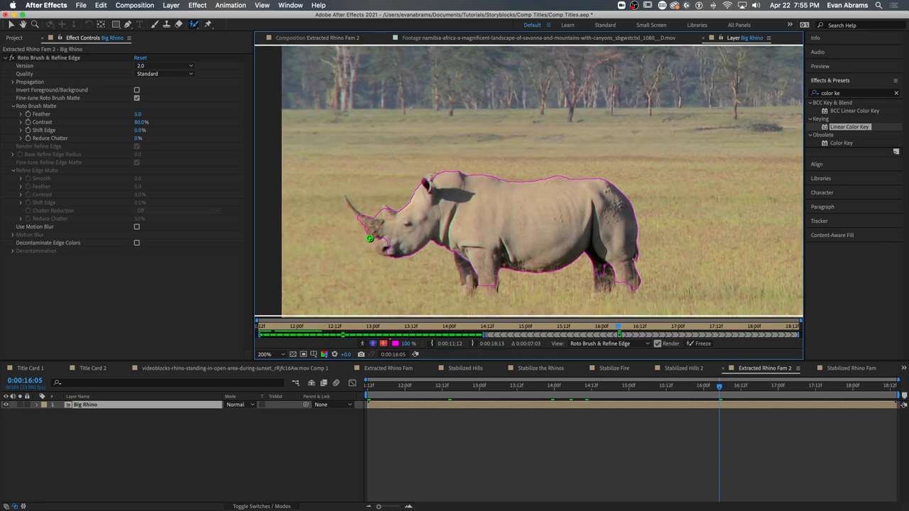
click(61, 405)
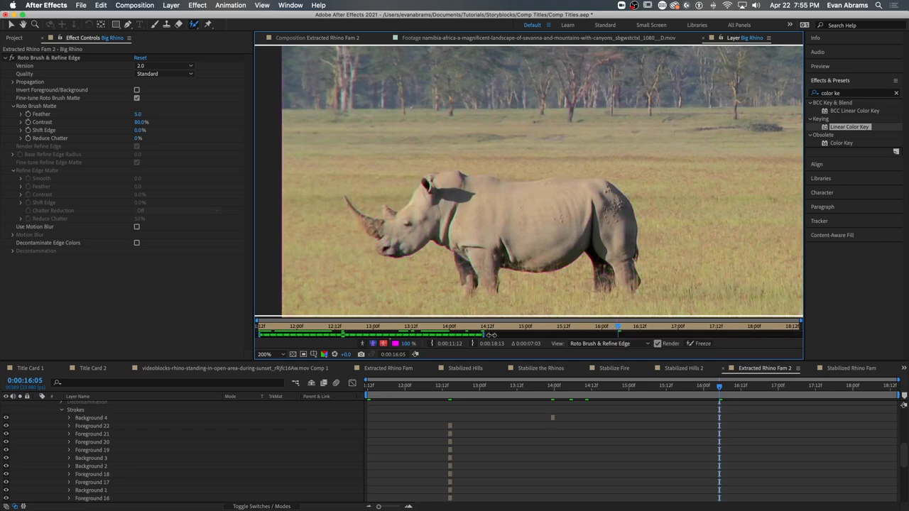
click(703, 342)
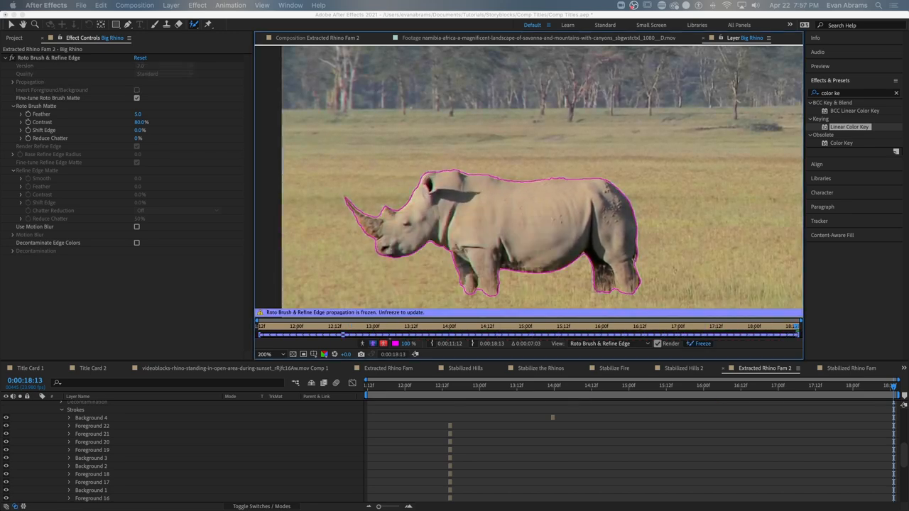
click(372, 343)
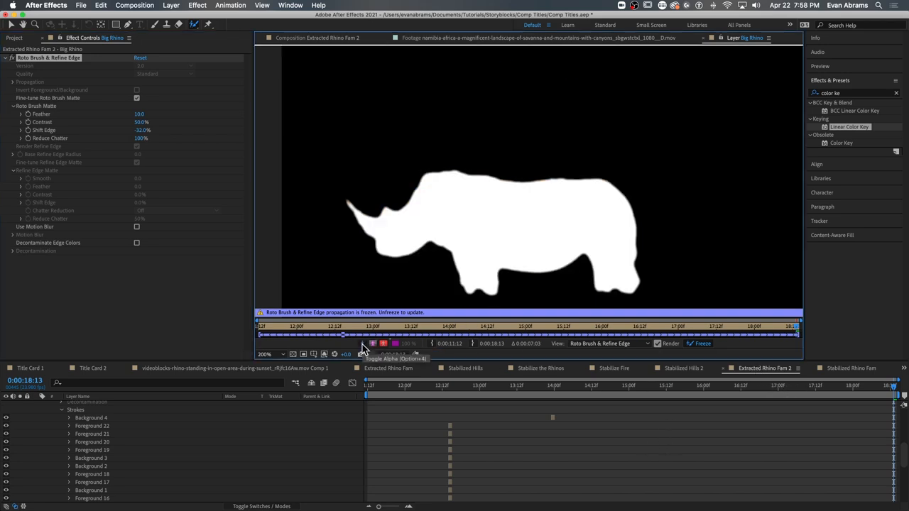
Leave the matte preview and bring up the rhino layer's options to refine its edges.
click(383, 344)
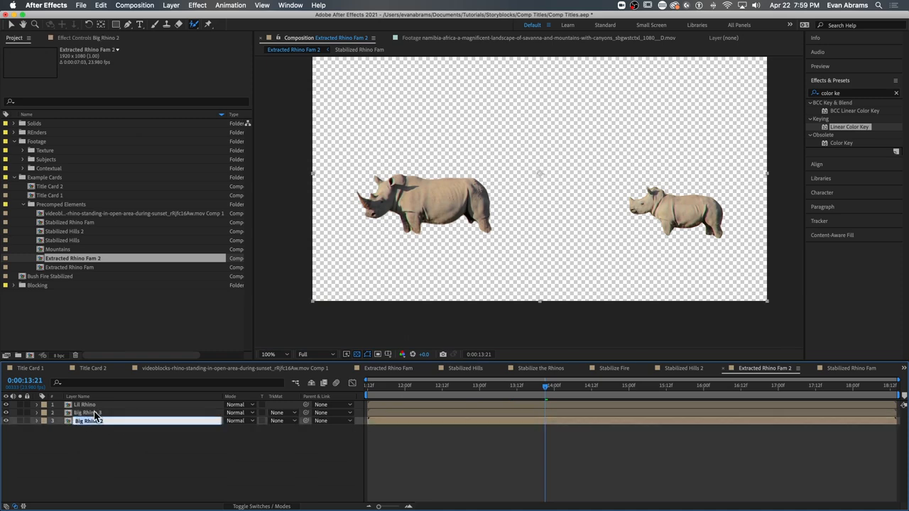
right_click(69, 420)
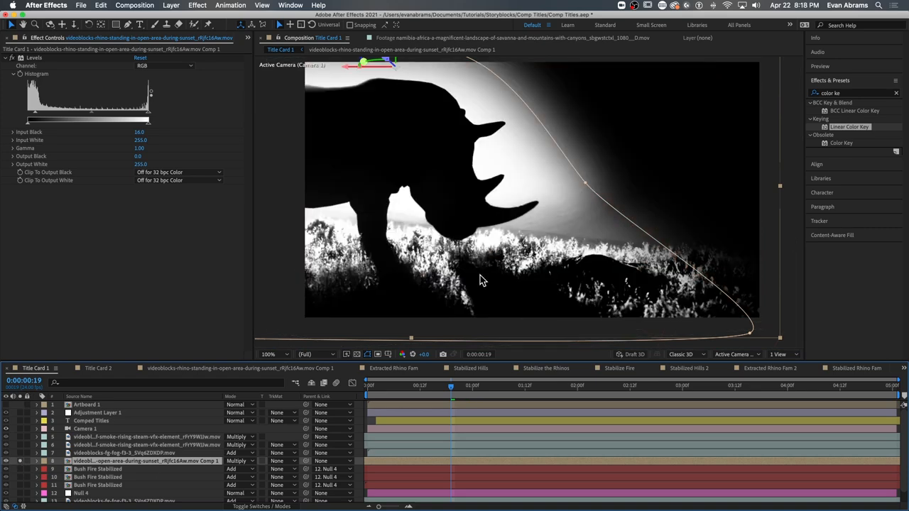
mouse_move(23, 465)
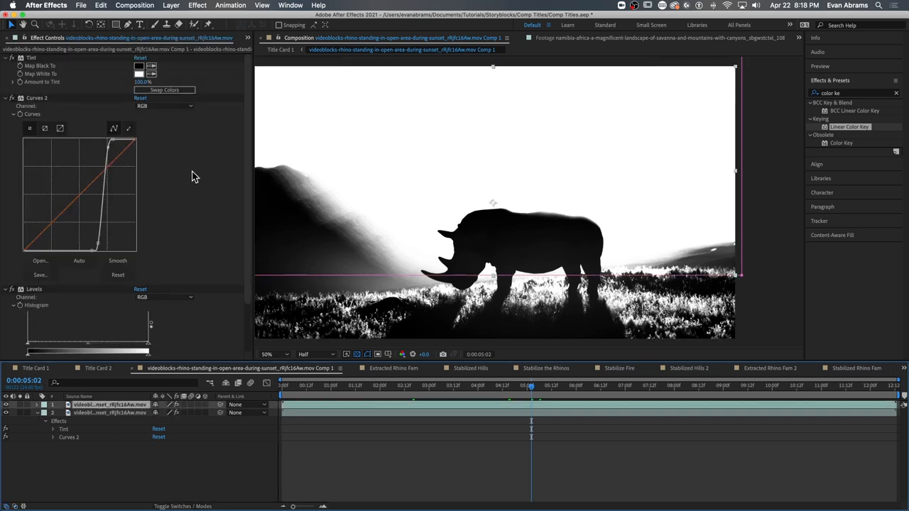
Collapse the stacked effects and inspect the second rhino footage layer in the precomp.
click(6, 57)
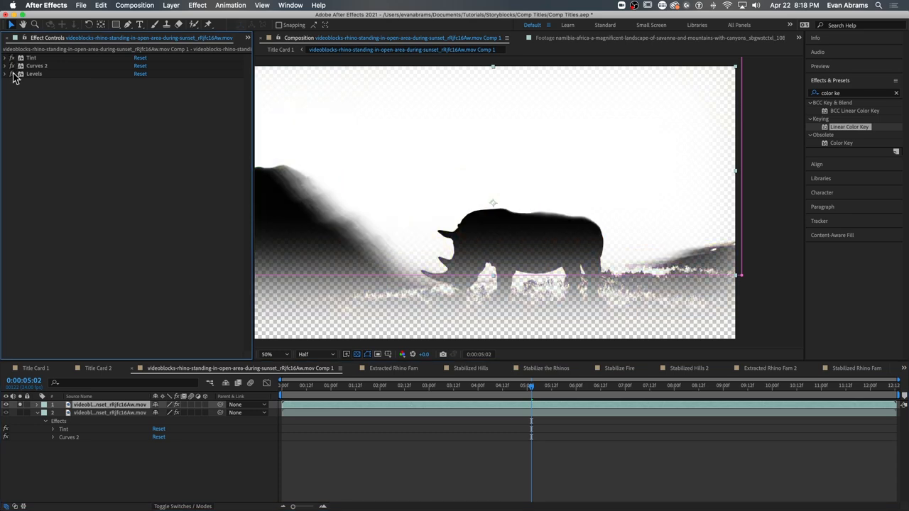
mouse_move(121, 440)
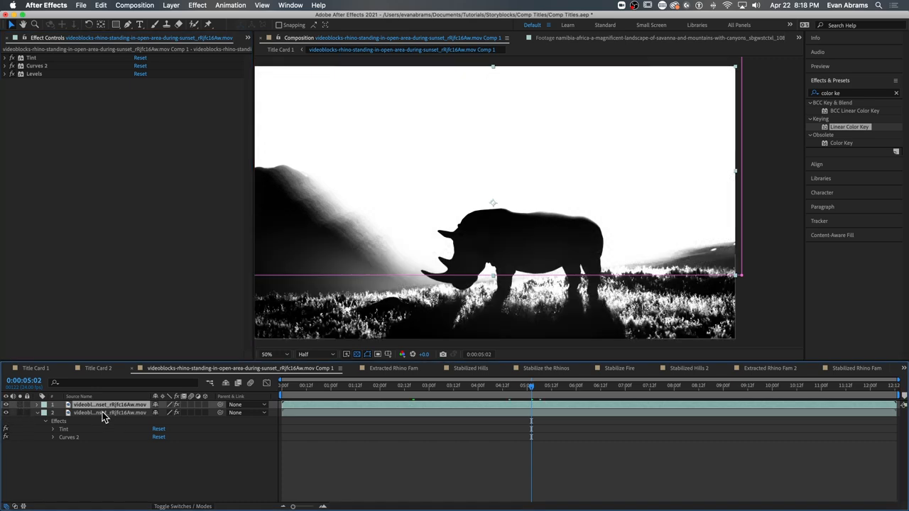
click(14, 65)
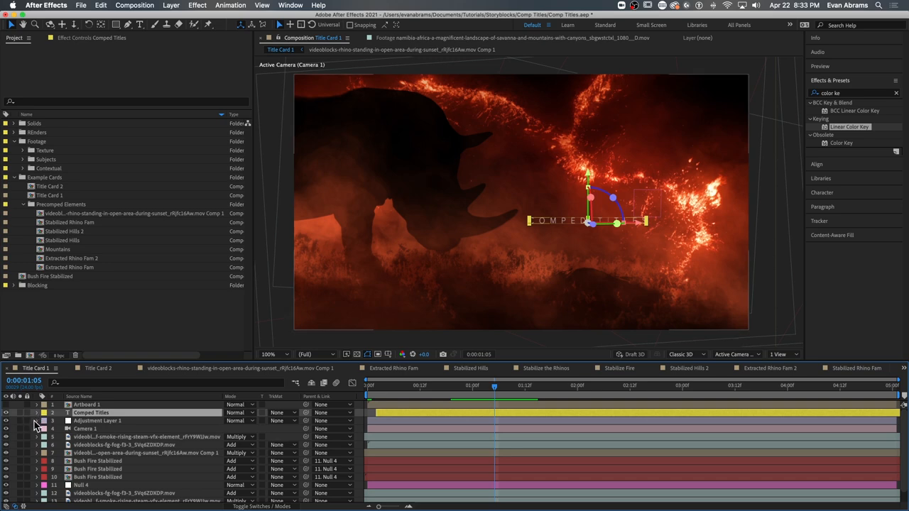
Reveal the Position property to add a wiggle expression driving the camera move.
scroll(down, 3)
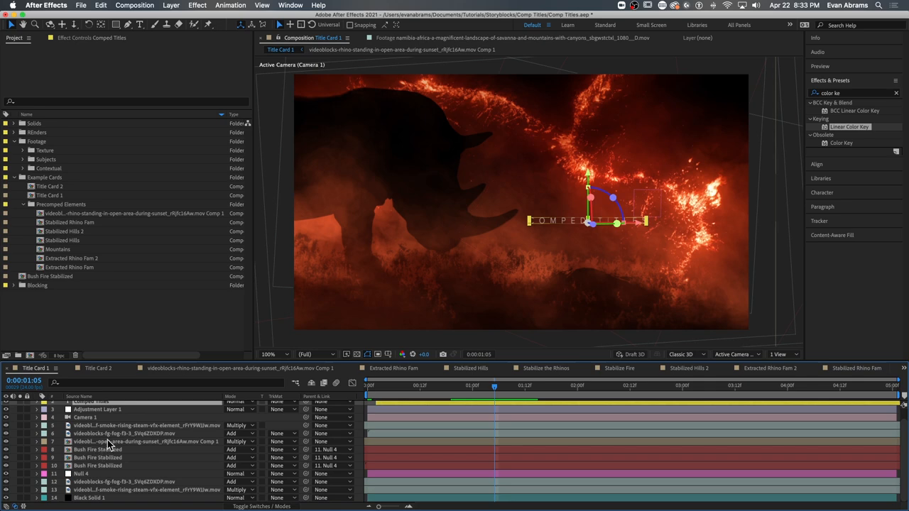
mouse_move(111, 446)
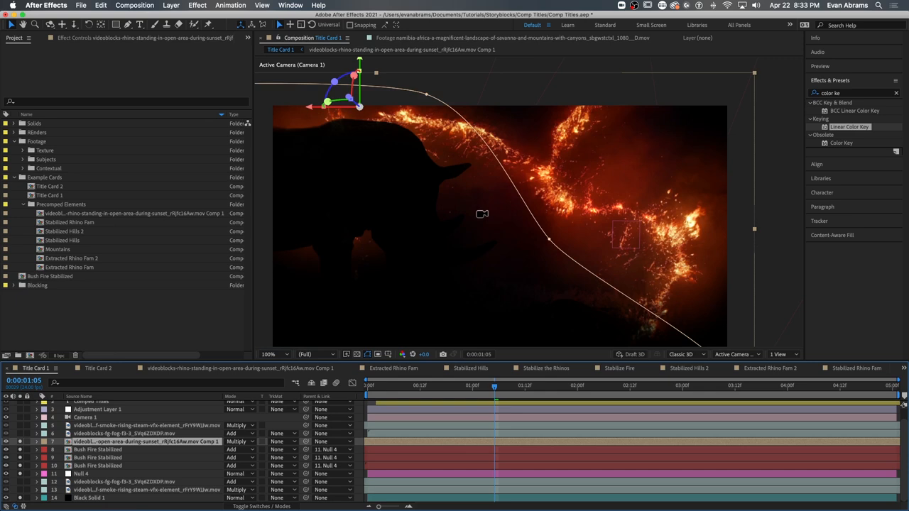
mouse_move(489, 260)
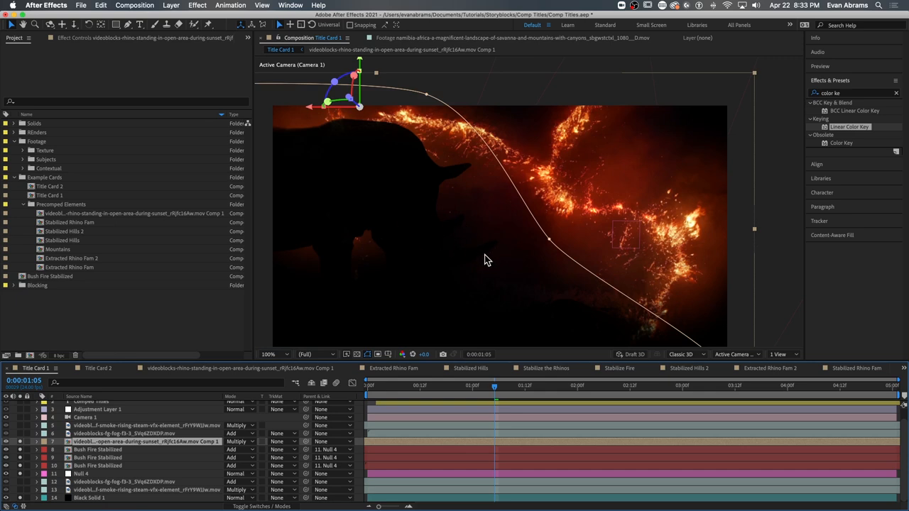
mouse_move(420, 420)
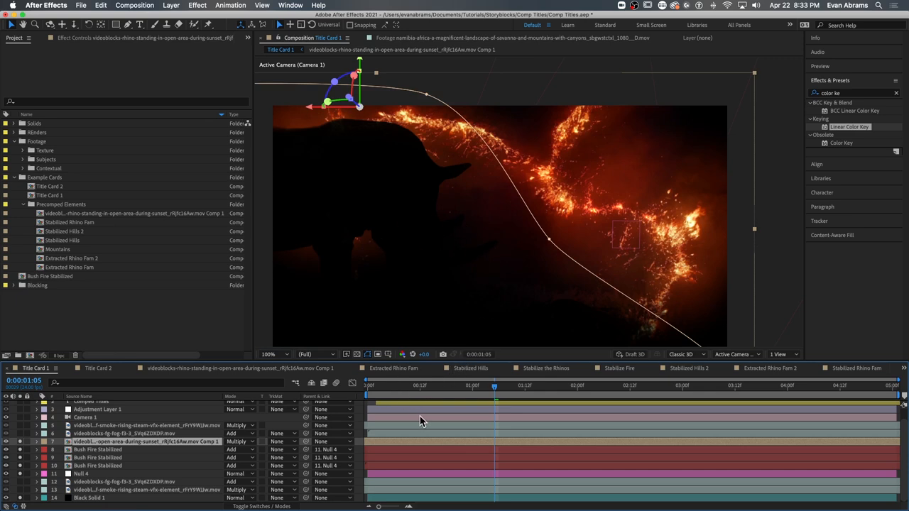
mouse_move(179, 448)
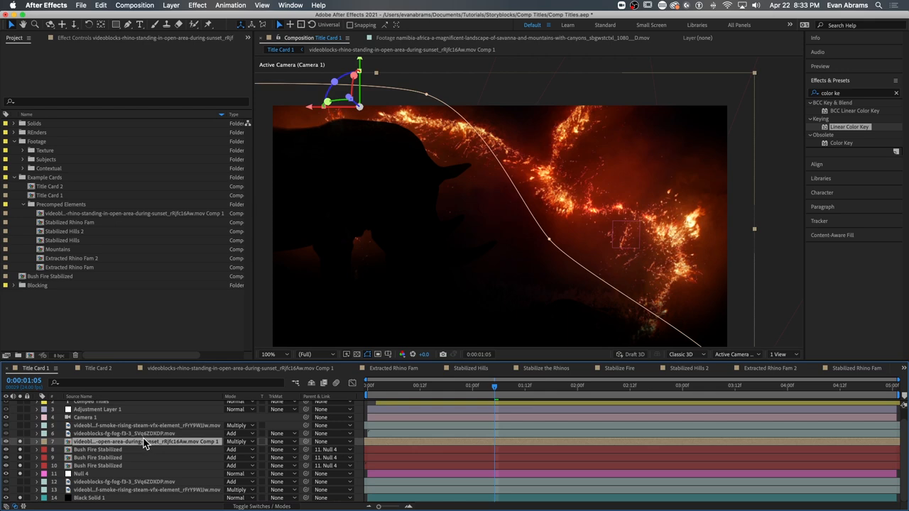
click(60, 442)
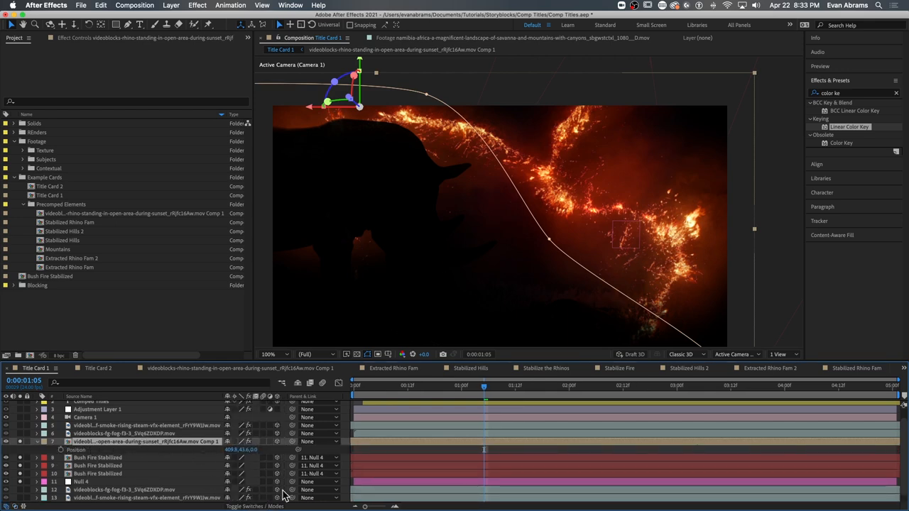
mouse_move(281, 453)
text(loopOut("continue"))
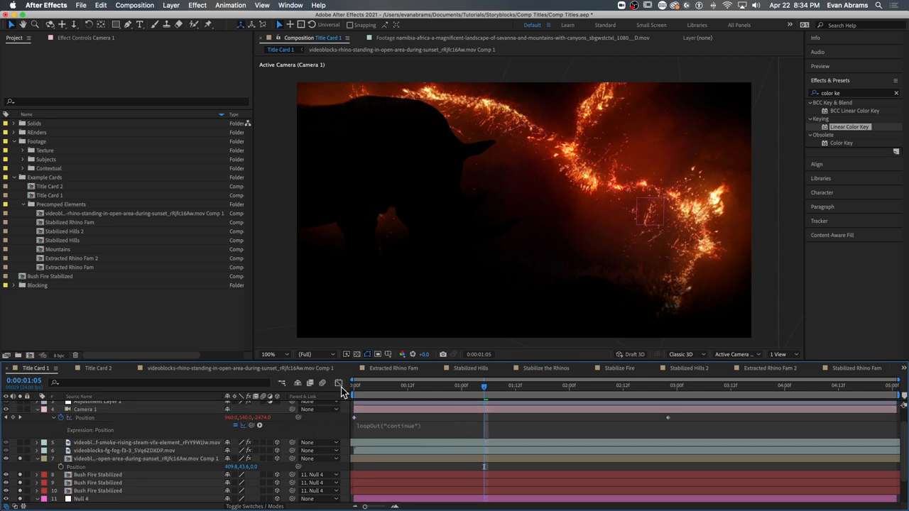
Solo the rising-smoke layer so its warm tinted clouds show alone.
click(338, 383)
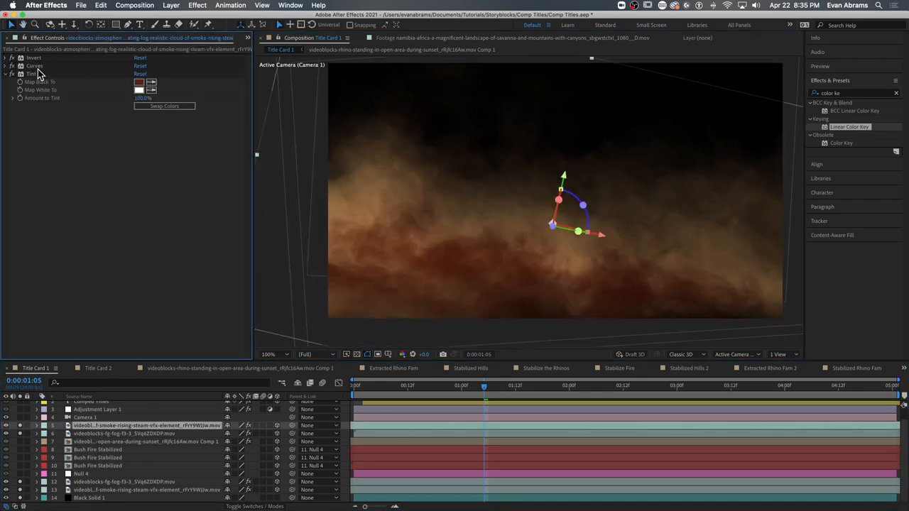
Tweak the smoke layer's Curves, check layers in Custom View 1, return to Active Camera and scrub the result.
click(34, 65)
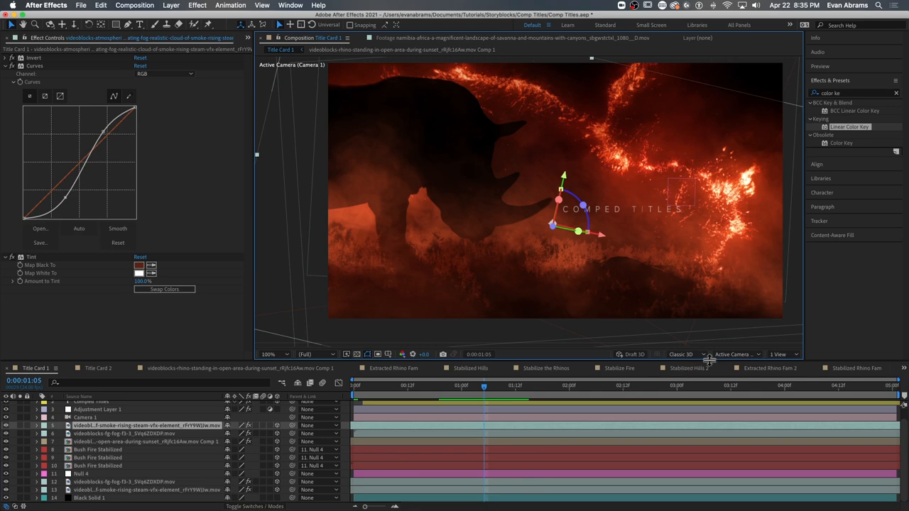
click(735, 355)
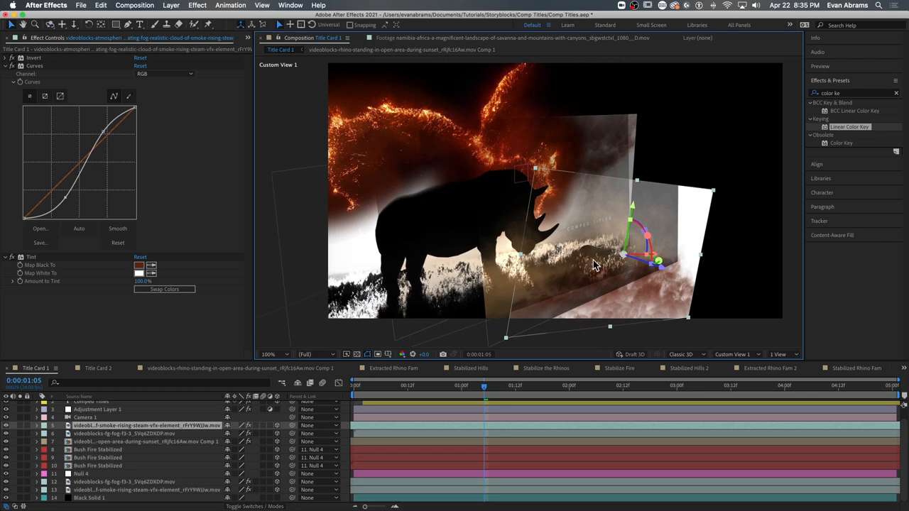
mouse_move(469, 390)
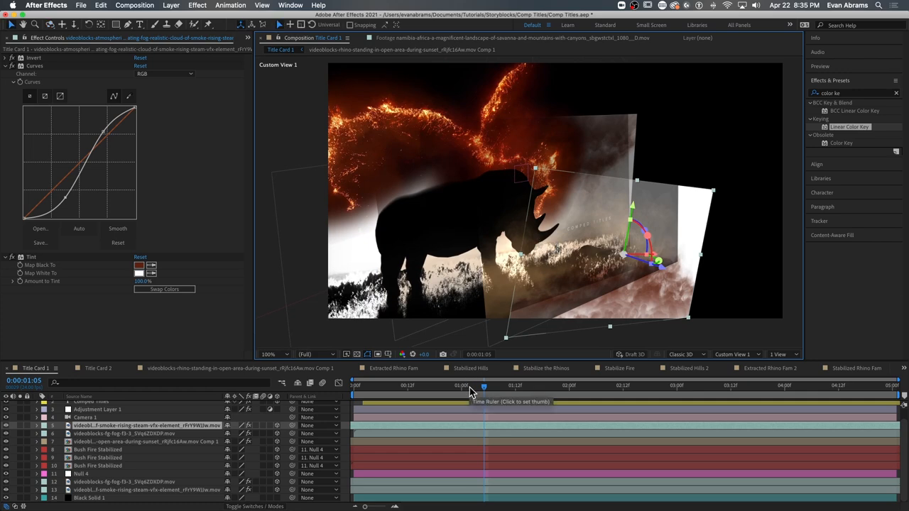
click(733, 355)
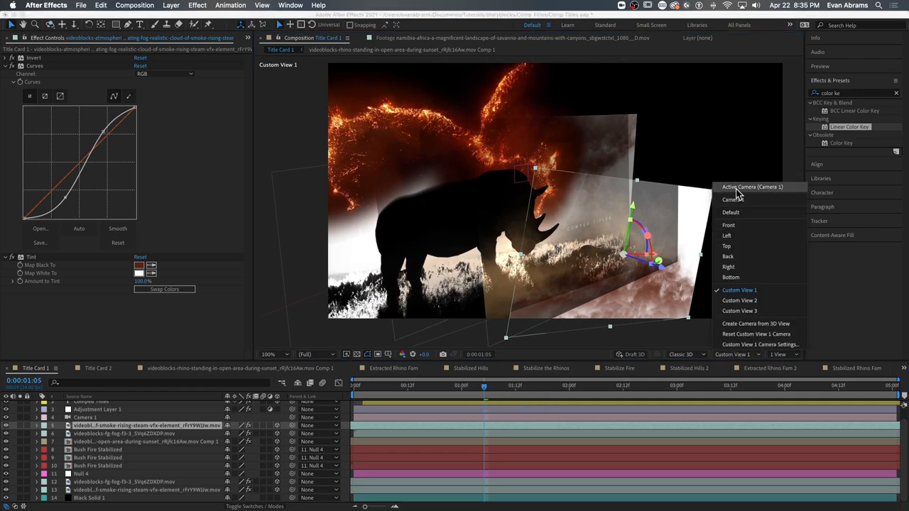
click(752, 187)
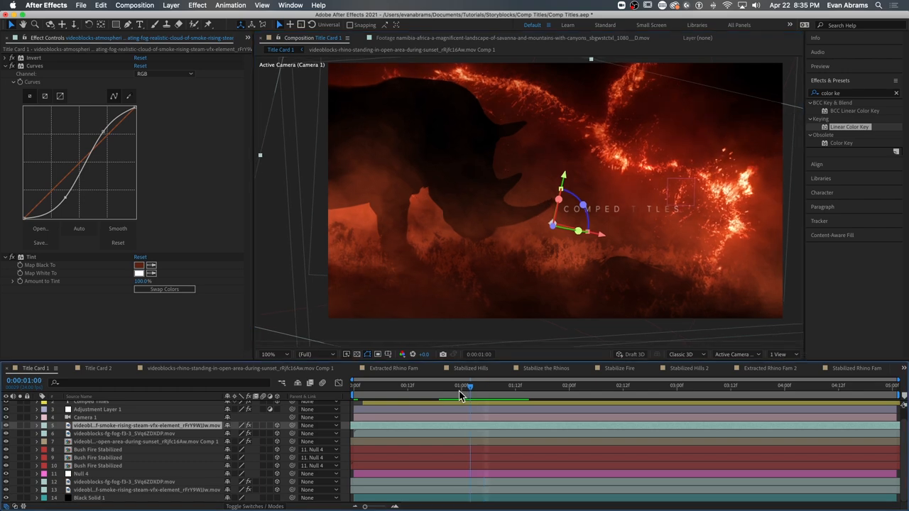
drag(468, 386, 492, 386)
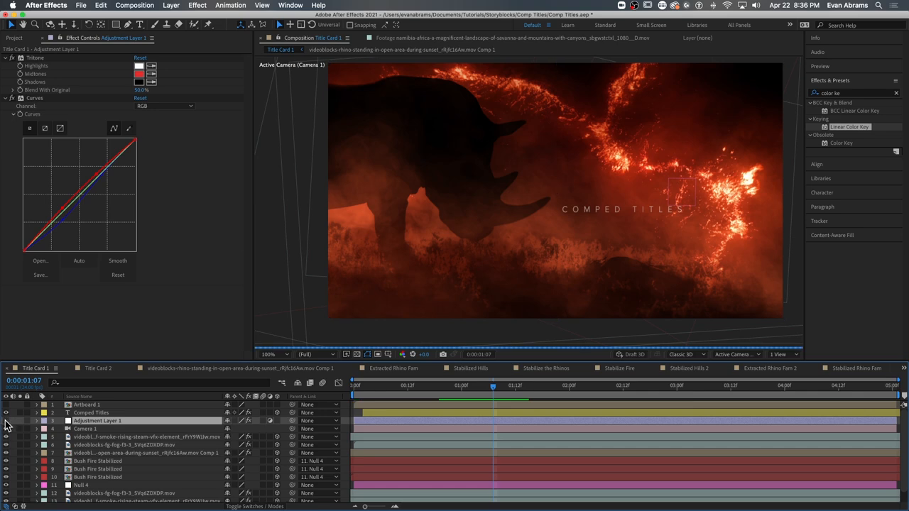
click(45, 428)
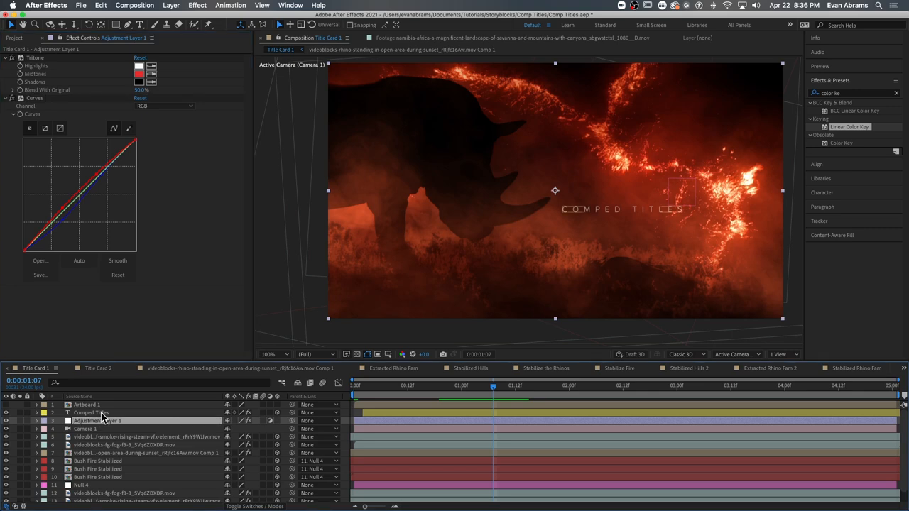
click(90, 420)
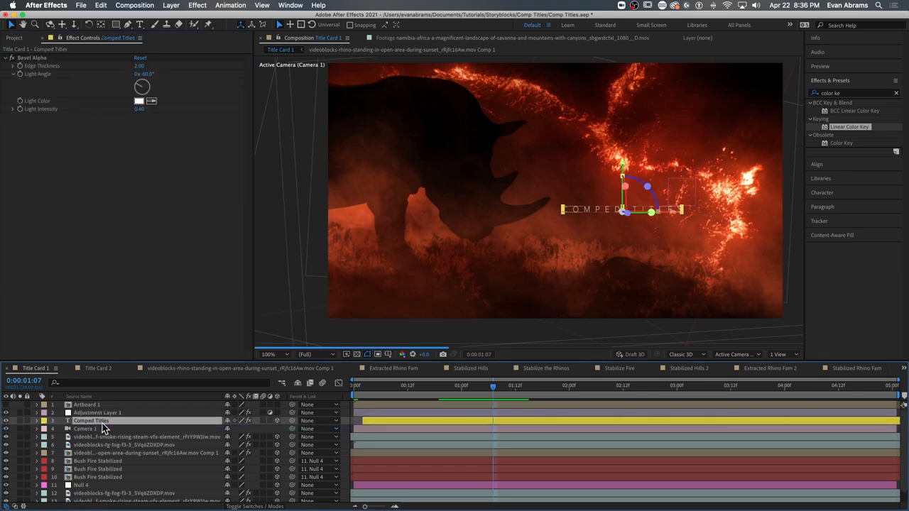
click(96, 412)
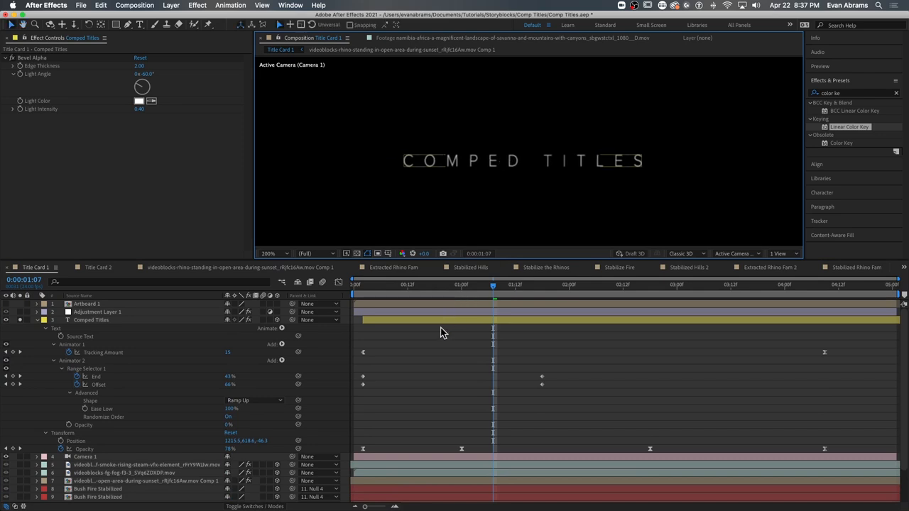
Collapse the COMPED TITLES text animator groups in the timeline.
click(91, 319)
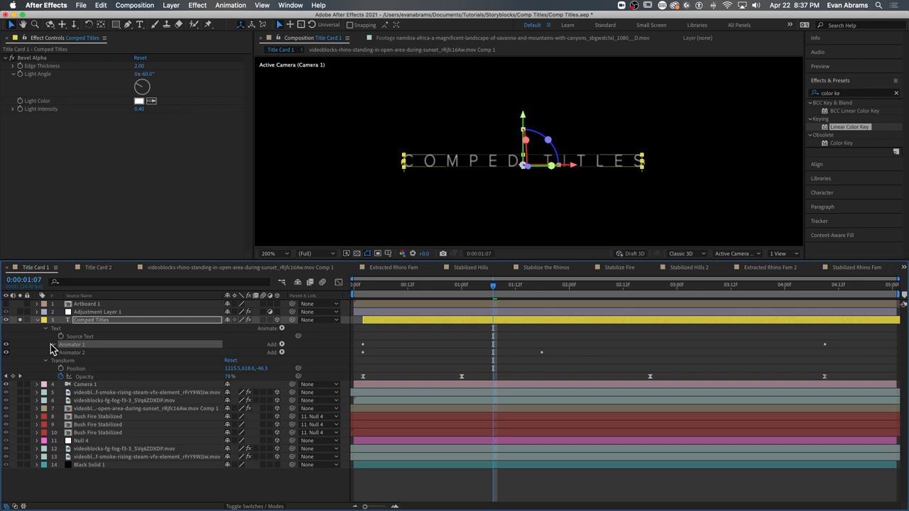
Set Animator 2's Range Selector 1 Advanced Shape to Ramp Up.
click(45, 352)
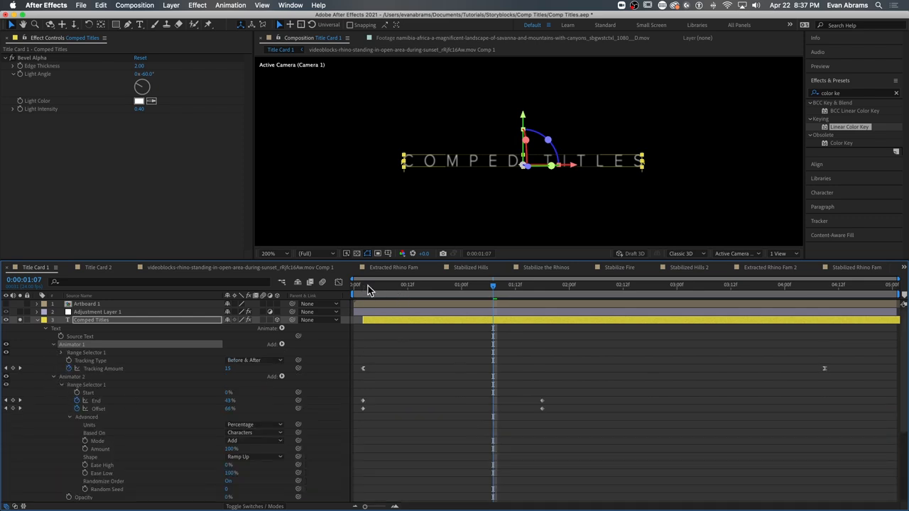
drag(491, 284, 434, 284)
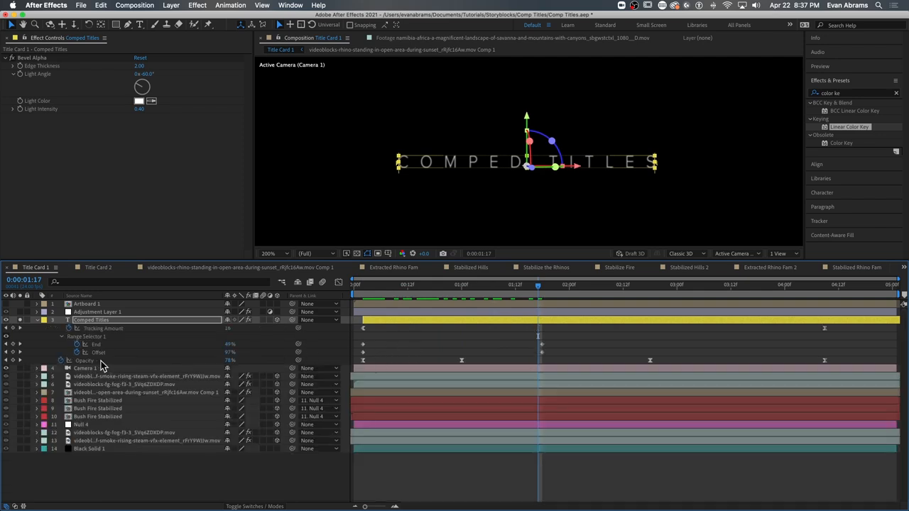
click(370, 284)
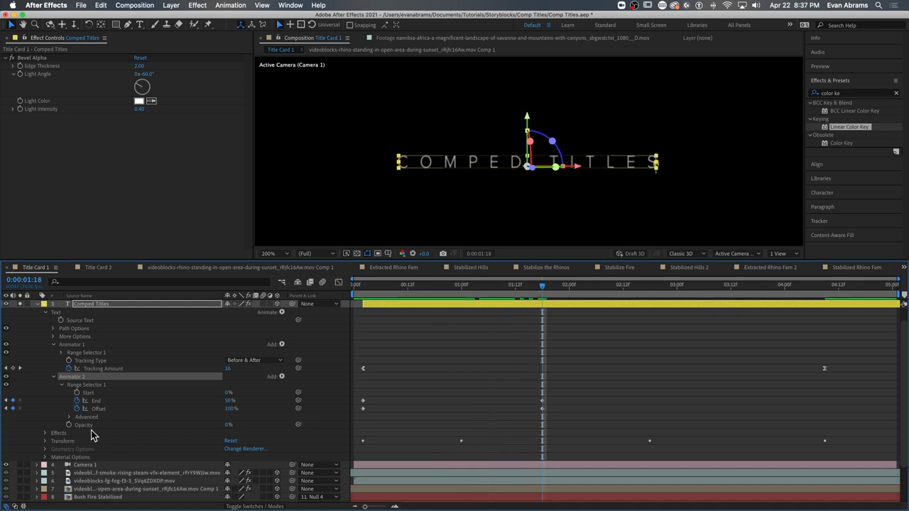
click(252, 448)
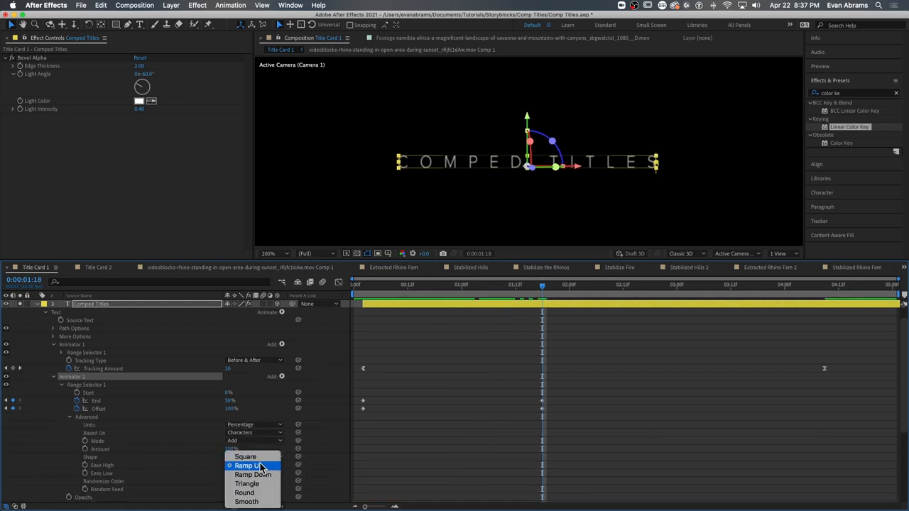
click(247, 466)
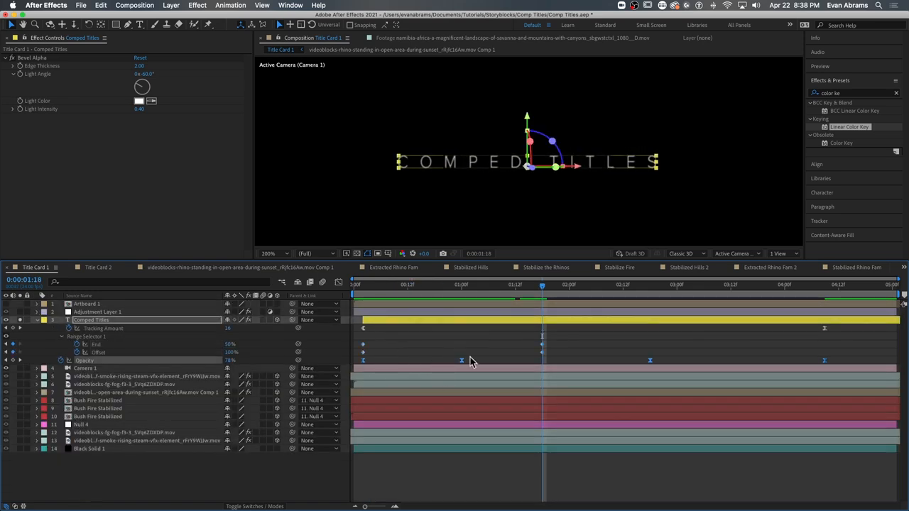
Switch to Title Card 2 and select its 'An ECAbrams Tutorial' text layer.
click(395, 284)
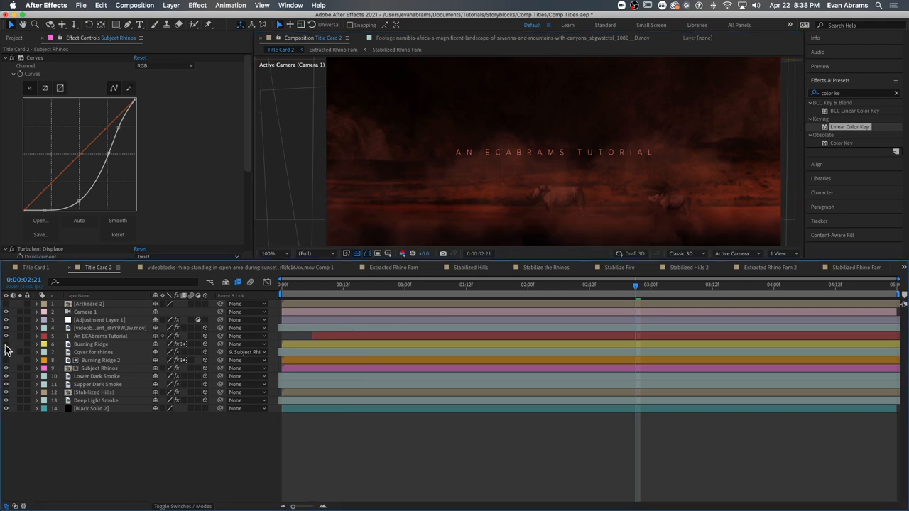
click(99, 335)
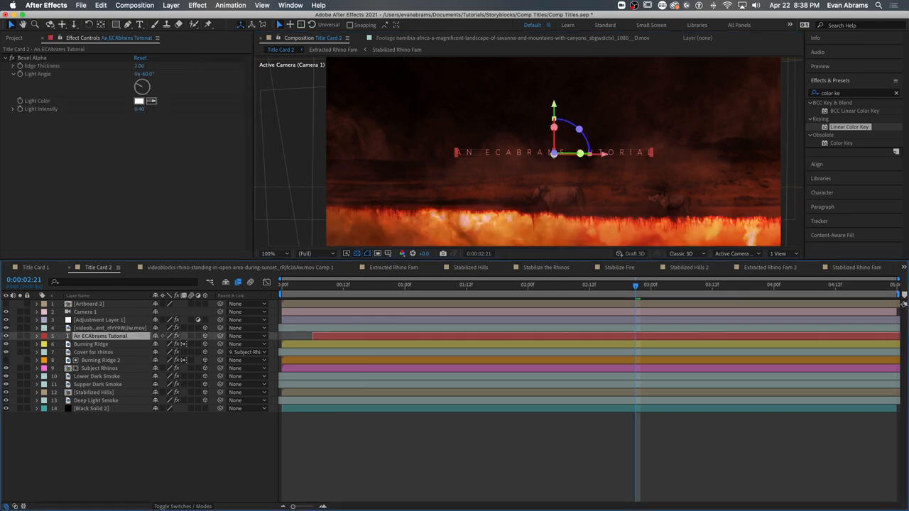